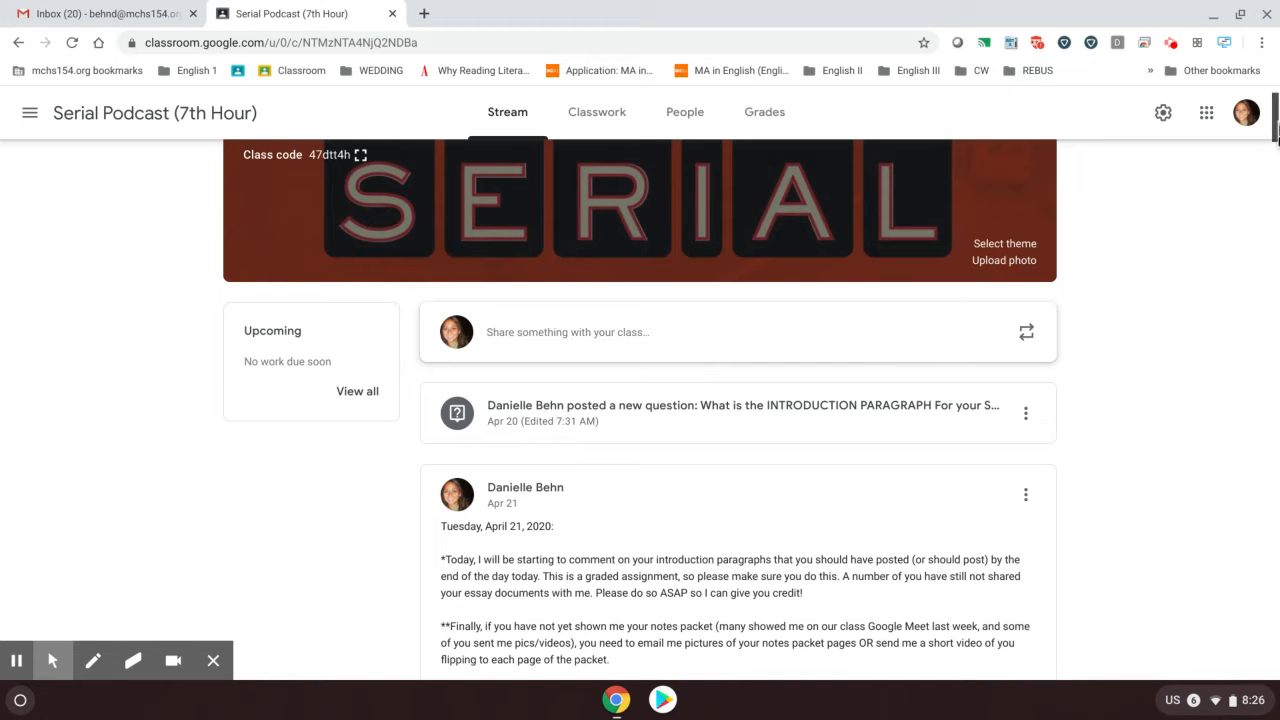
# Scroll the Classroom stream down to the Apr 14 post with the 2 p.m. and 11 a.m. Discussion Documents
pyautogui.scroll(-3)
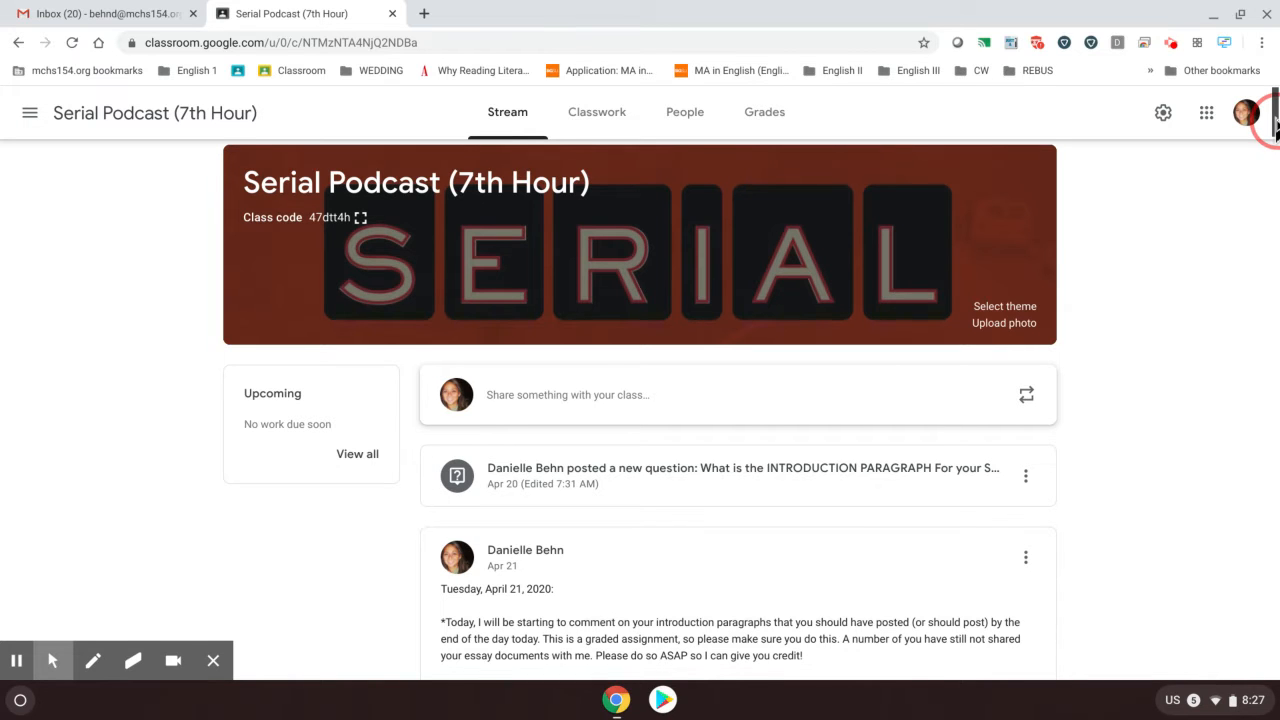
pyautogui.scroll(-3)
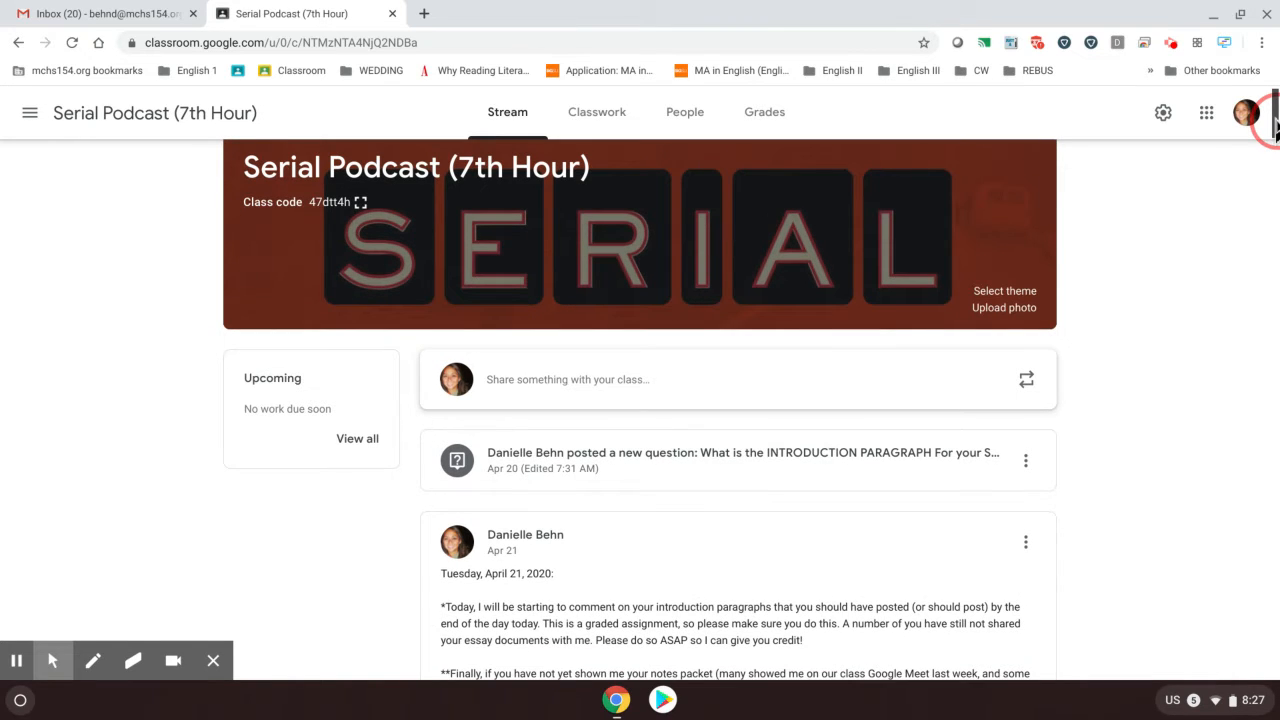
pyautogui.scroll(-3)
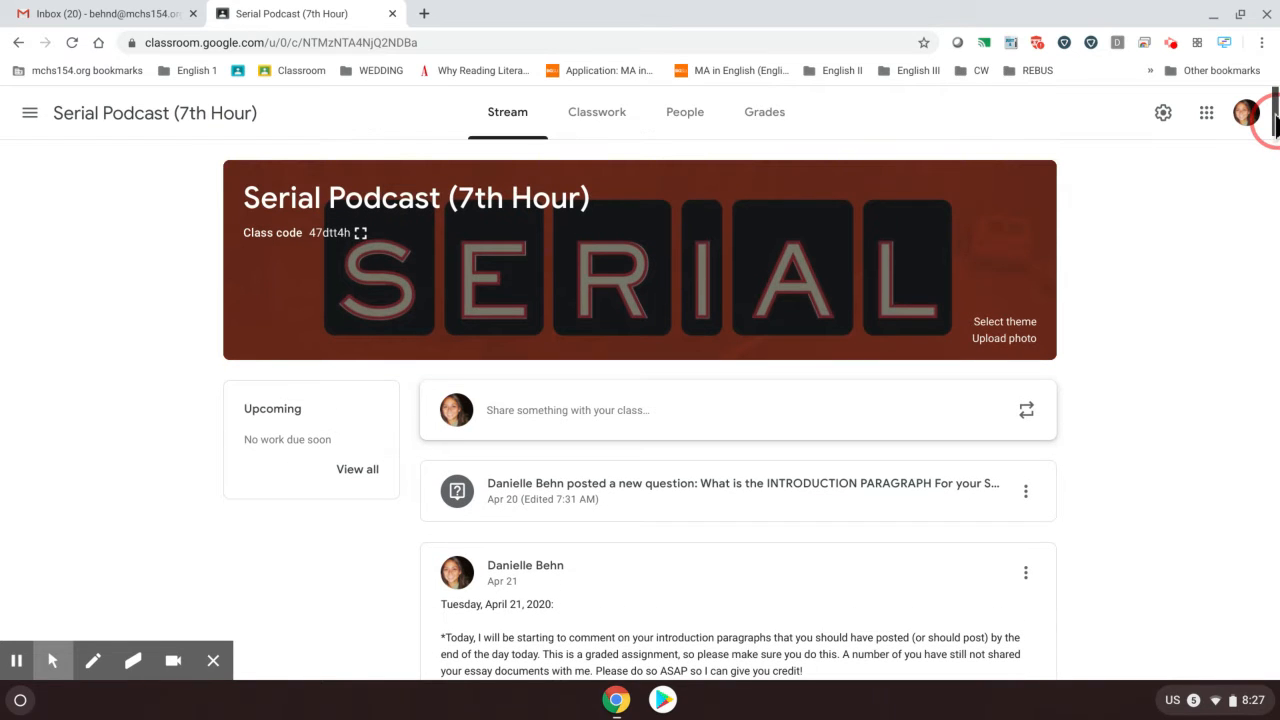
pyautogui.scroll(-3)
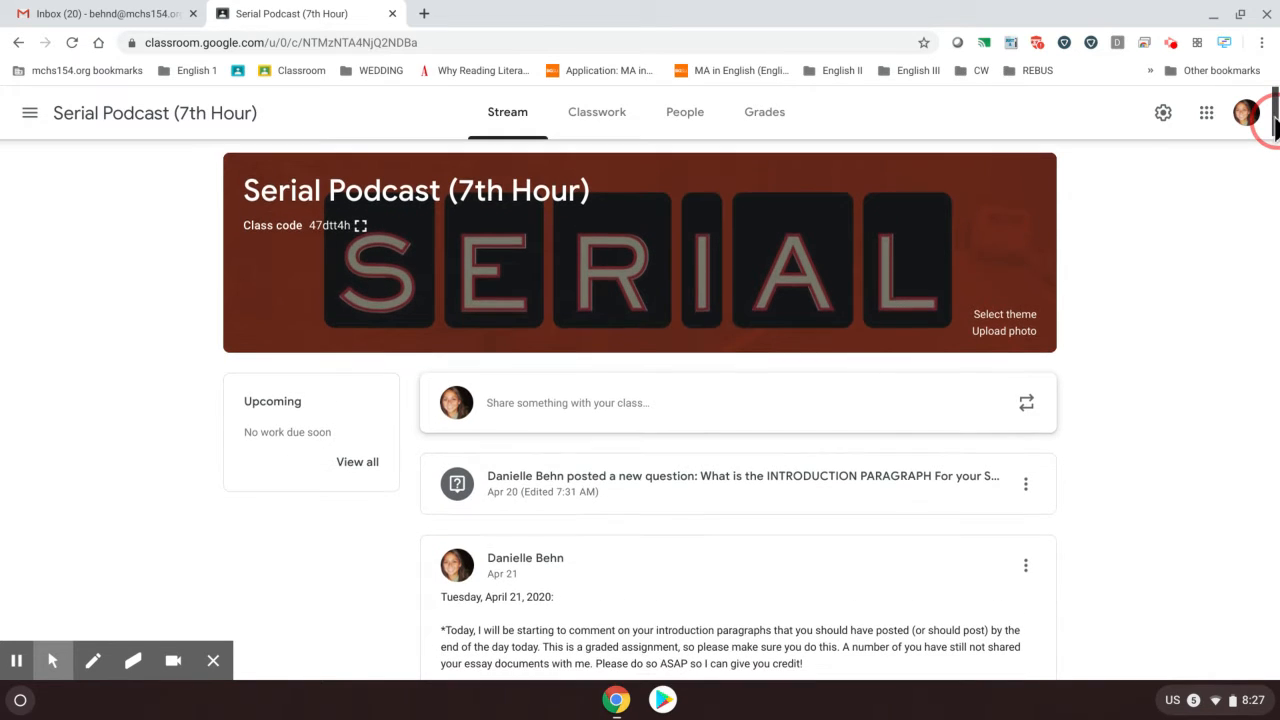
pyautogui.scroll(-3)
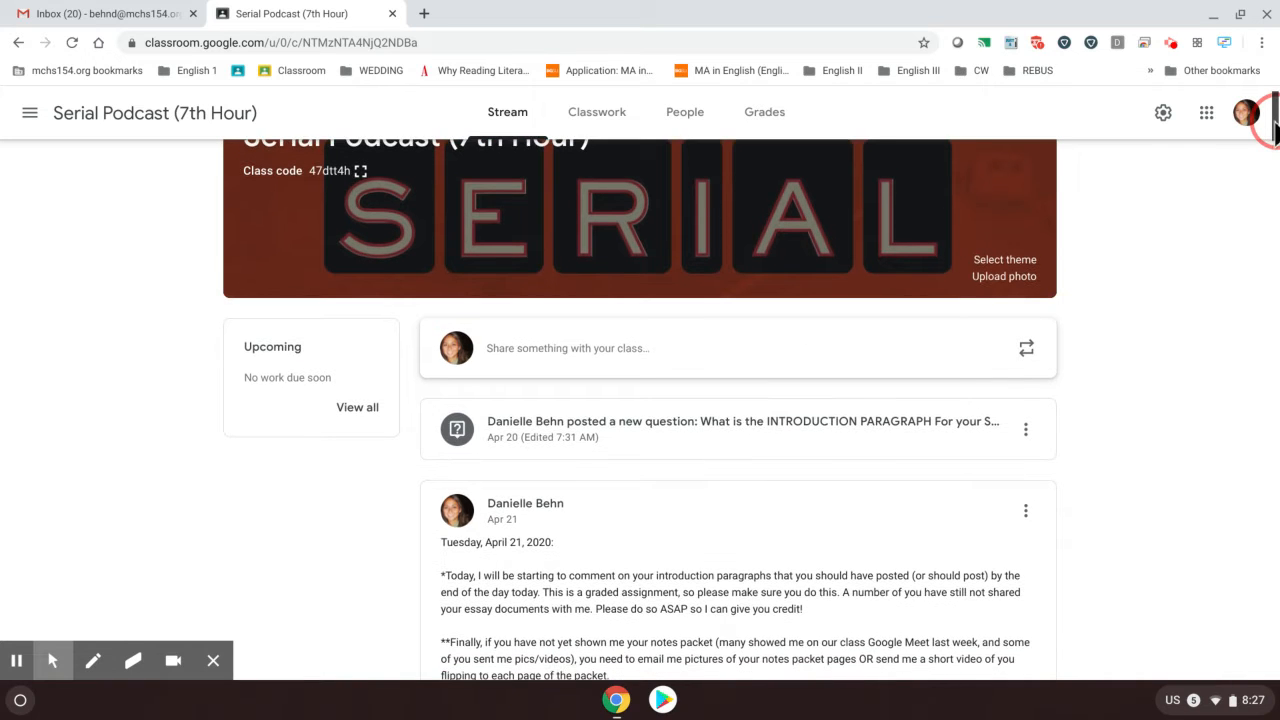
pyautogui.scroll(-3)
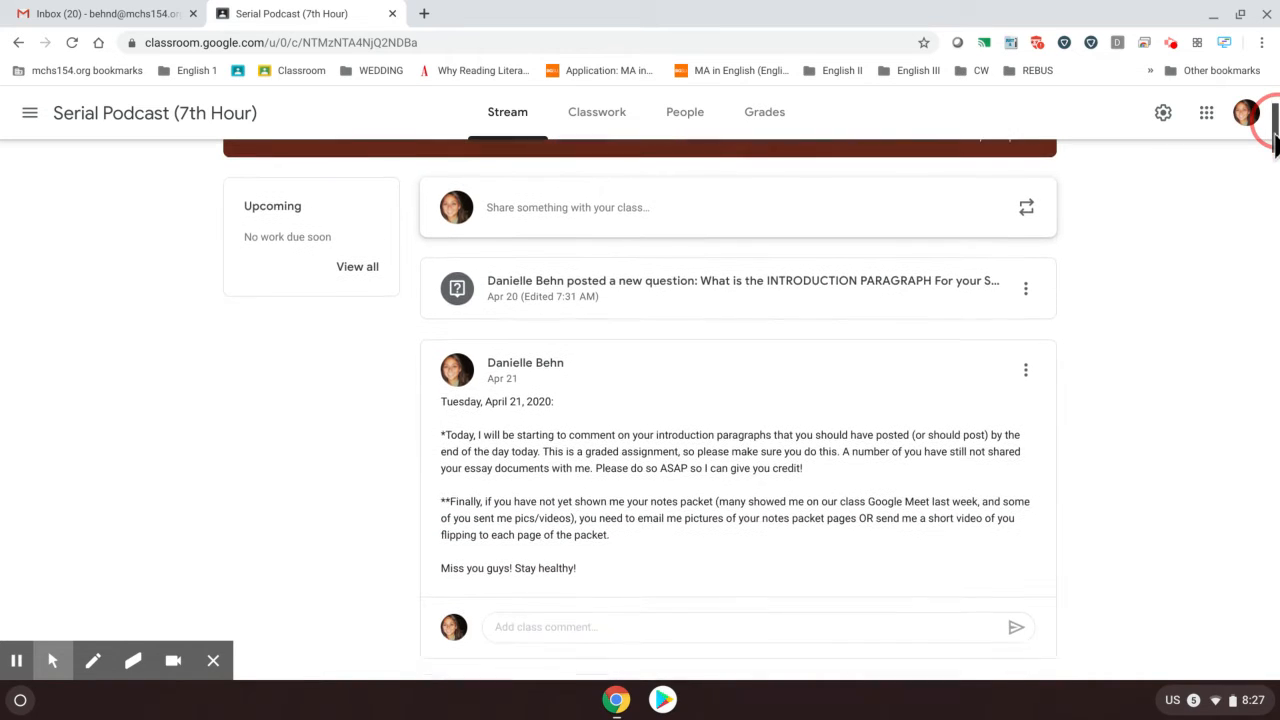
pyautogui.scroll(-3)
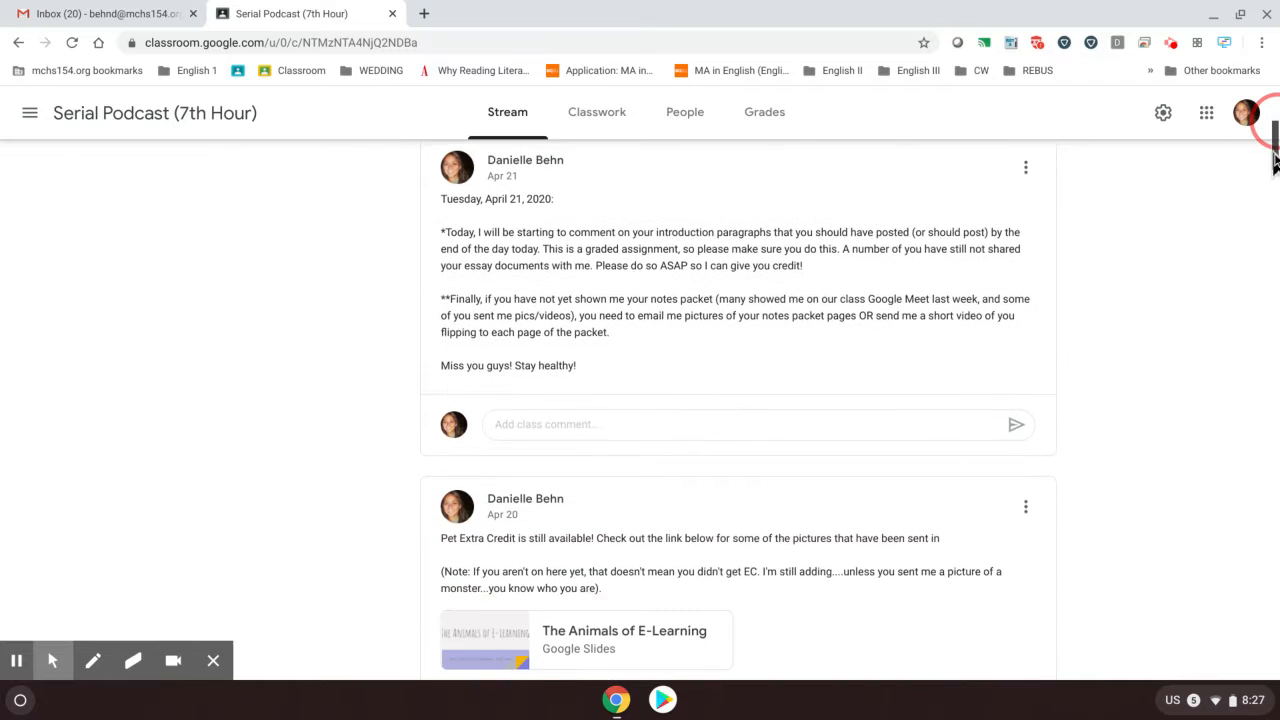
pyautogui.scroll(-3)
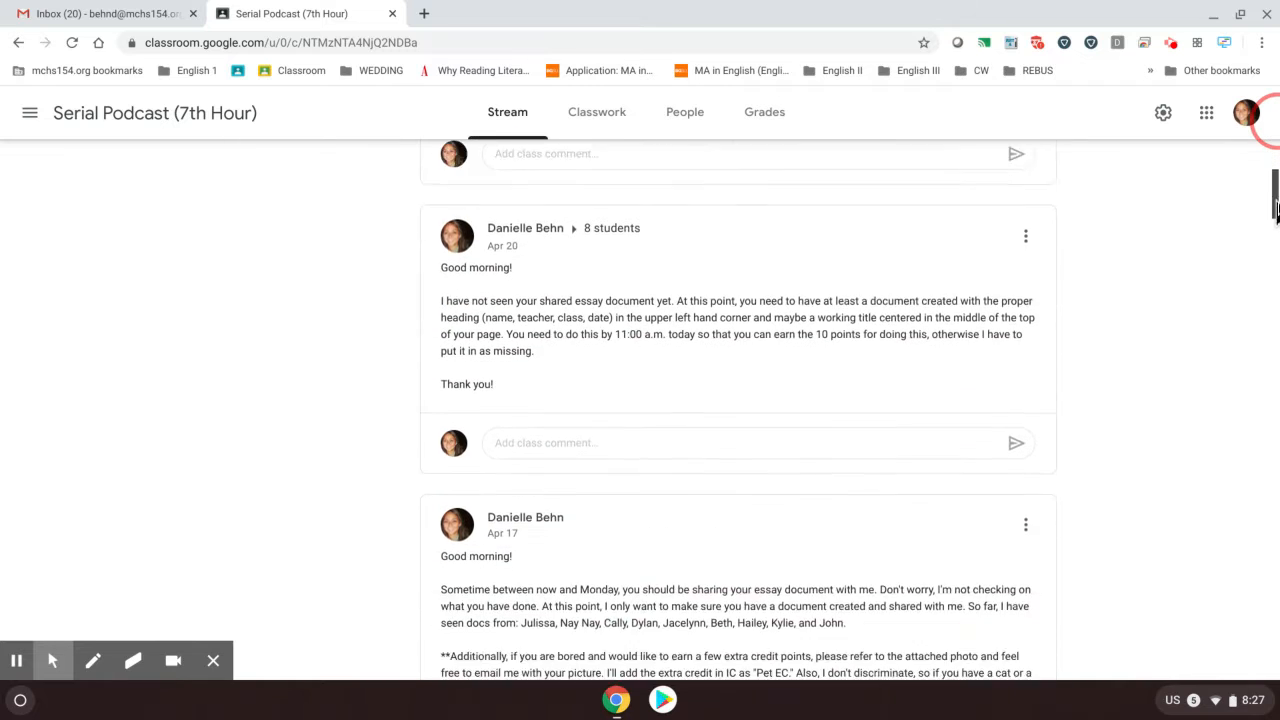
pyautogui.scroll(-3)
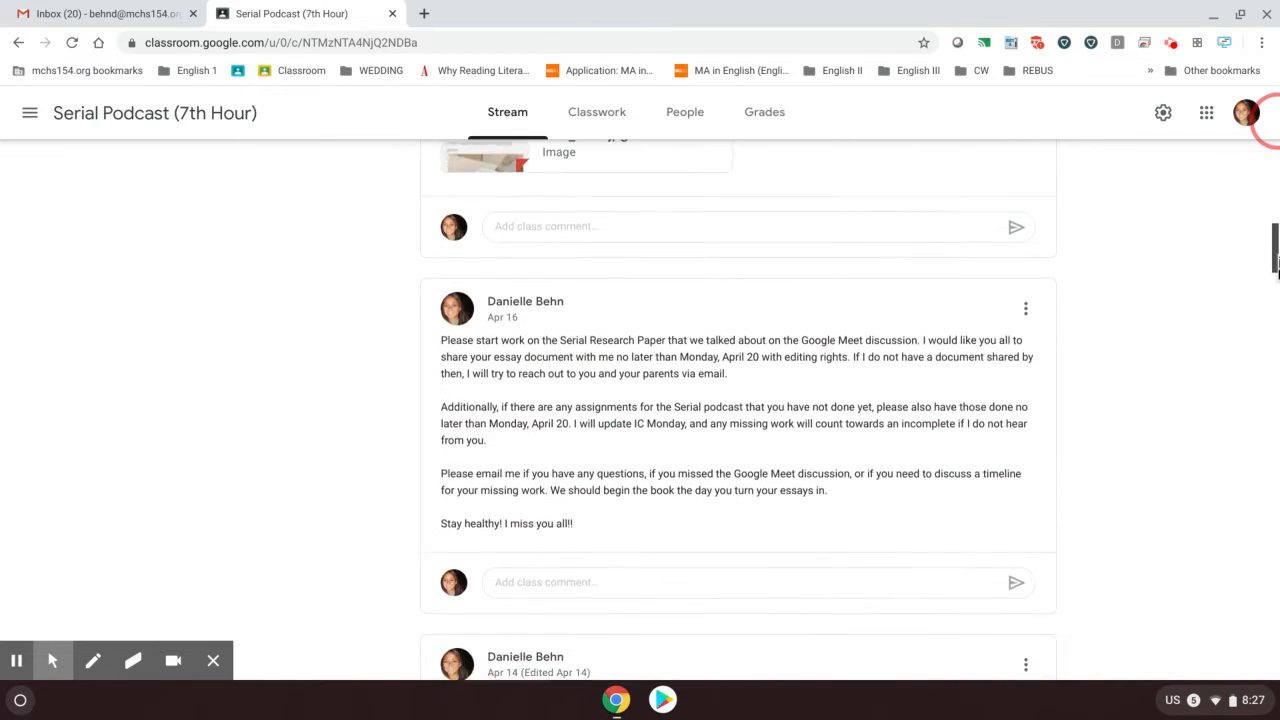
pyautogui.scroll(-3)
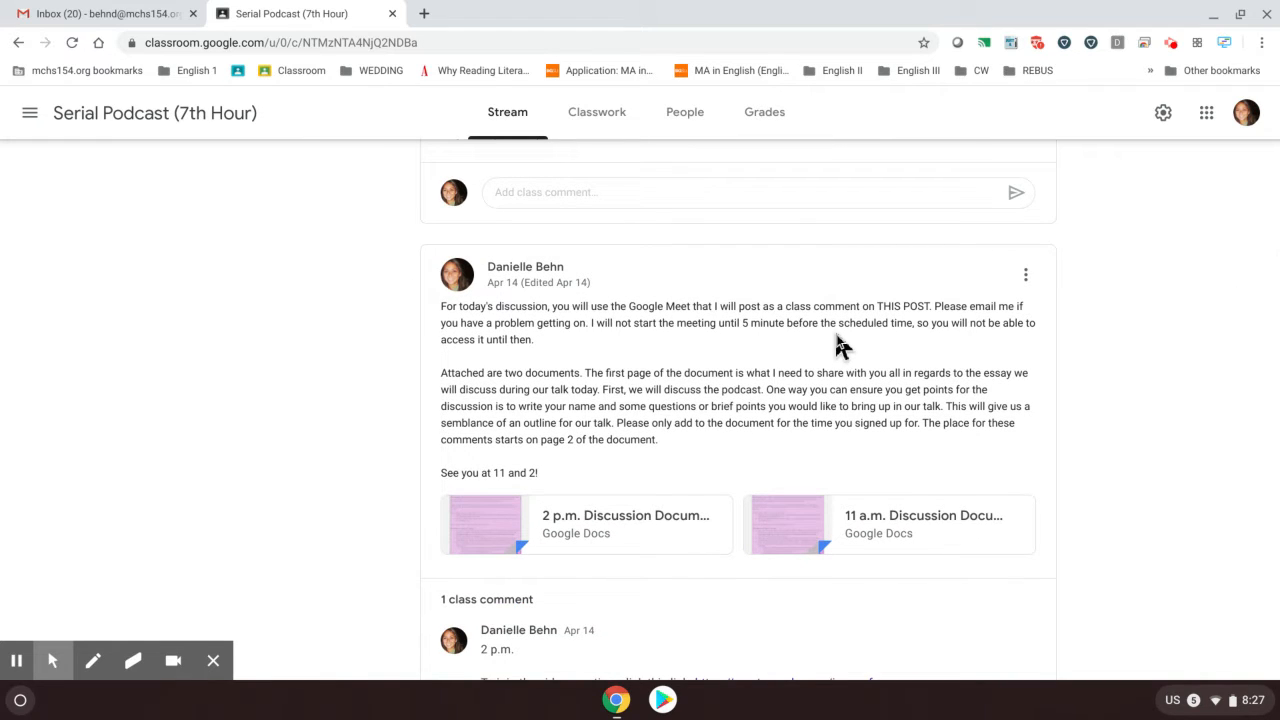
pyautogui.moveTo(826, 512)
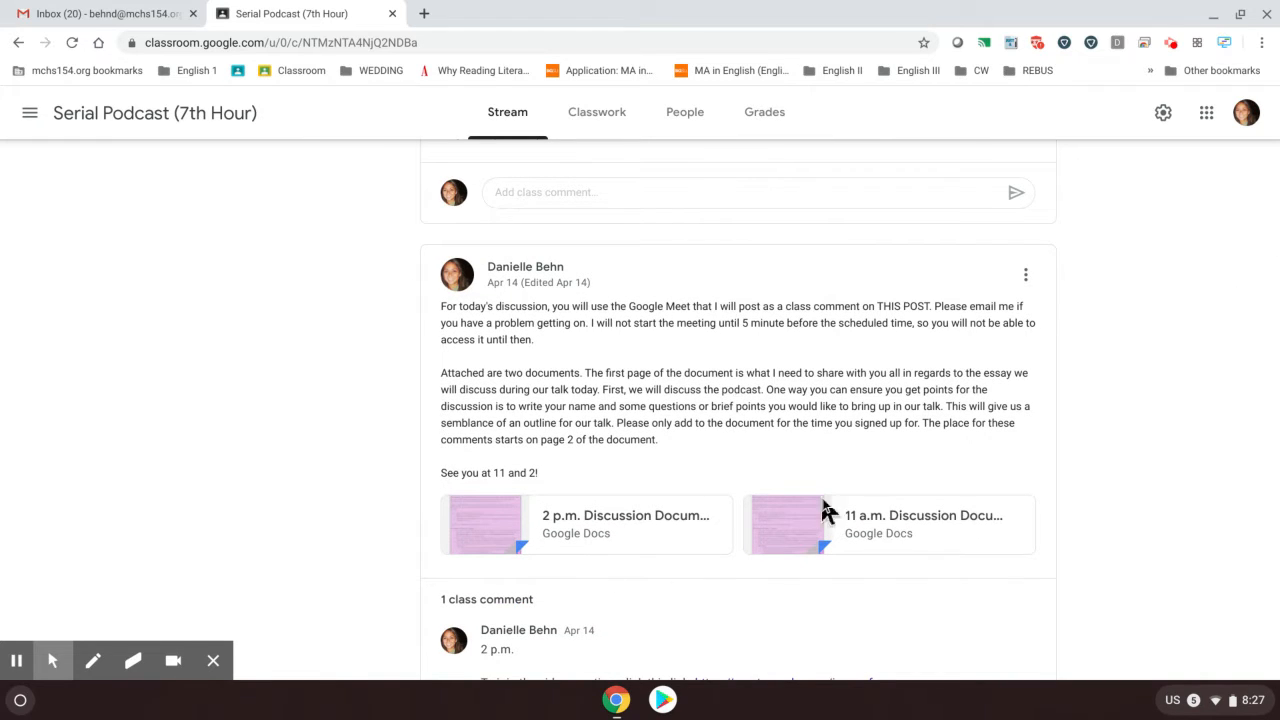
pyautogui.moveTo(618, 536)
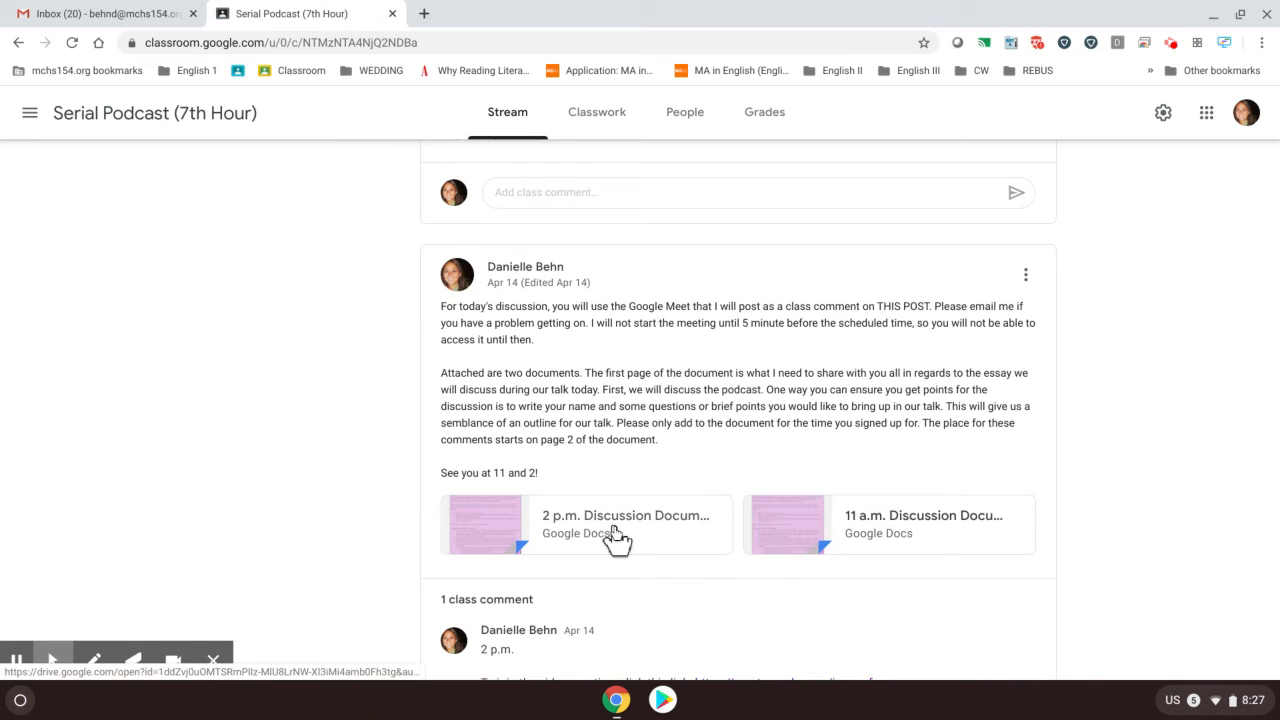
pyautogui.moveTo(800, 520)
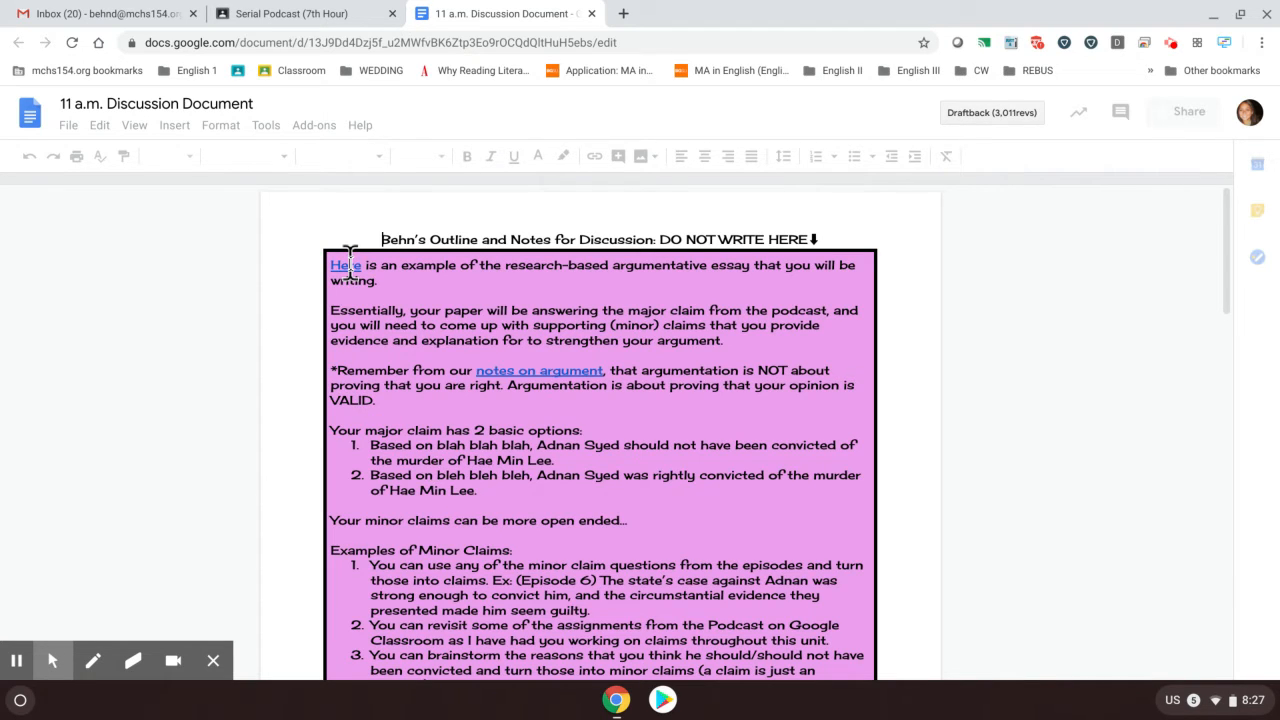
# Follow the 'Here' link in the 11 a.m. Discussion Document to open the example research paper in a new tab
pyautogui.rightClick(344, 264)
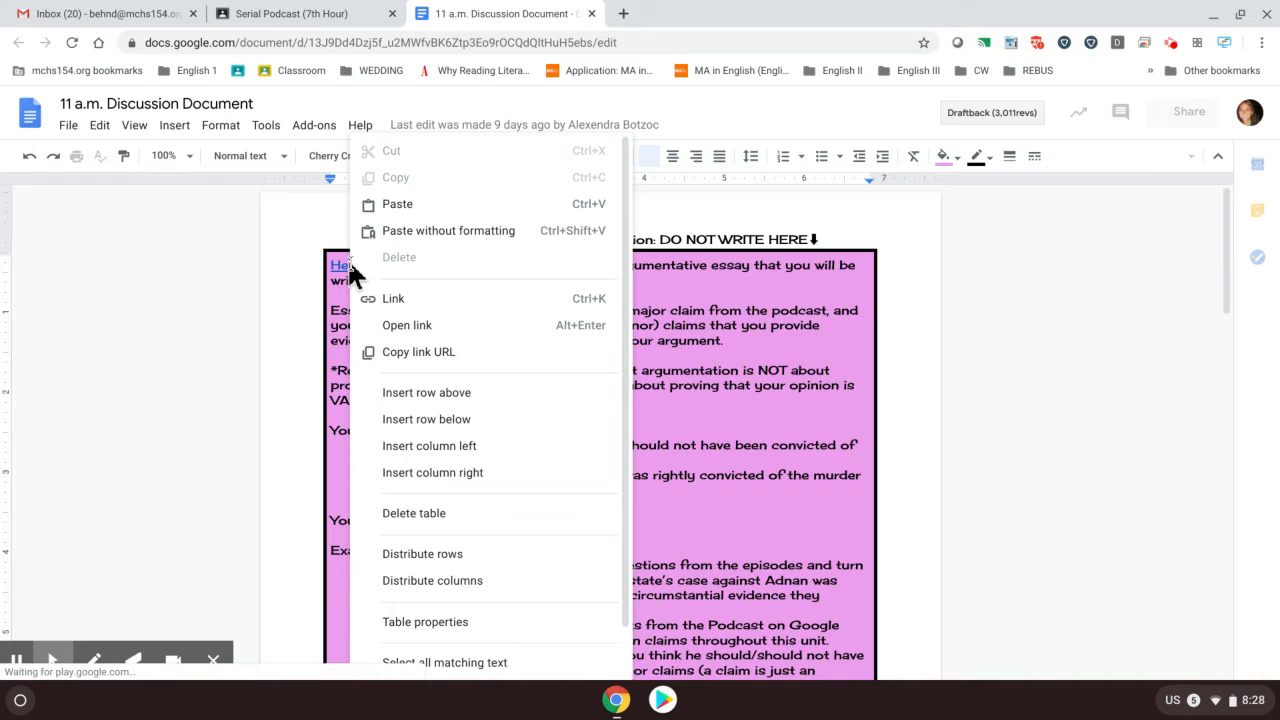
pyautogui.click(344, 264)
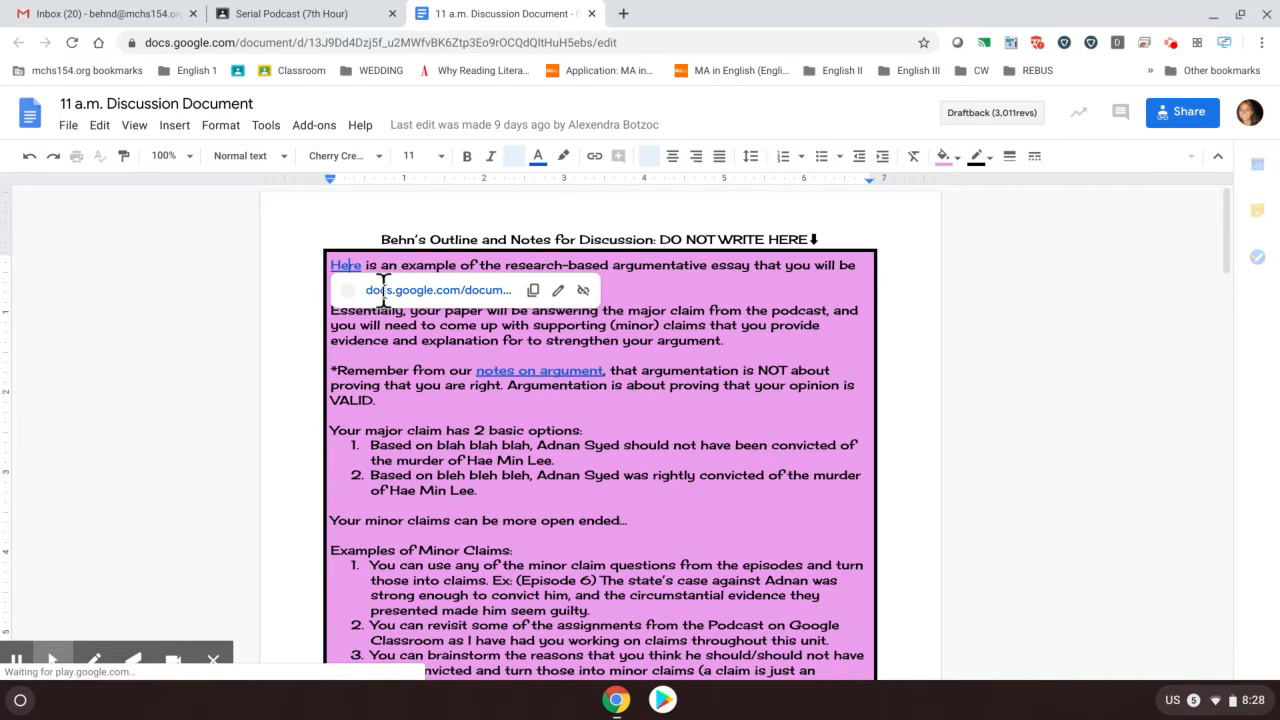
pyautogui.click(344, 264)
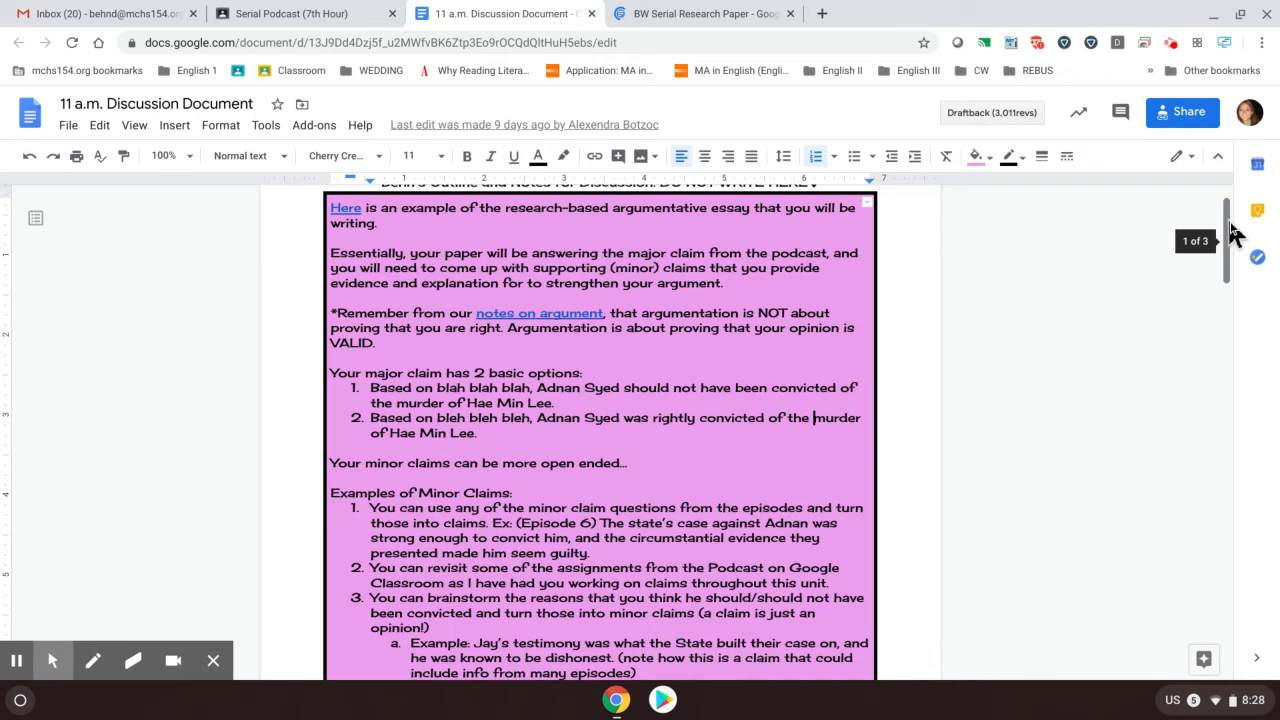
# Scroll past the essay requirements and due date to the Helpful Links box and student questions section
pyautogui.scroll(-3)
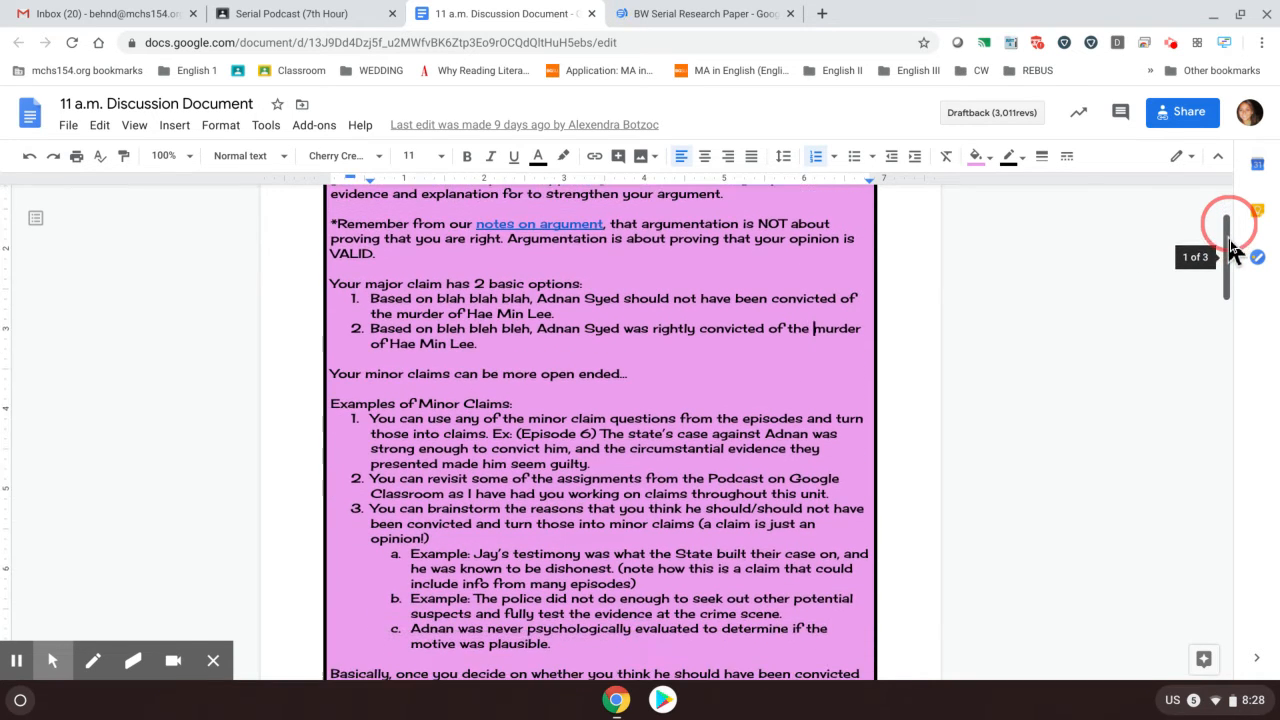
pyautogui.scroll(-3)
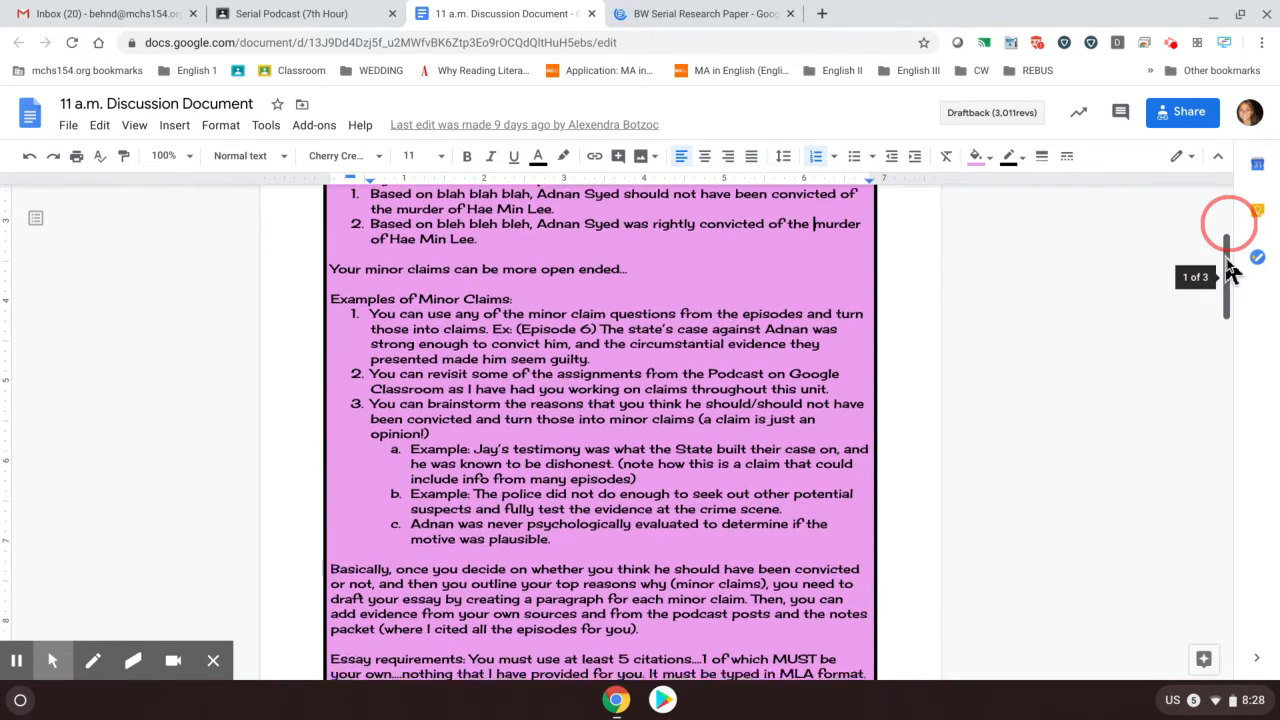
pyautogui.scroll(-3)
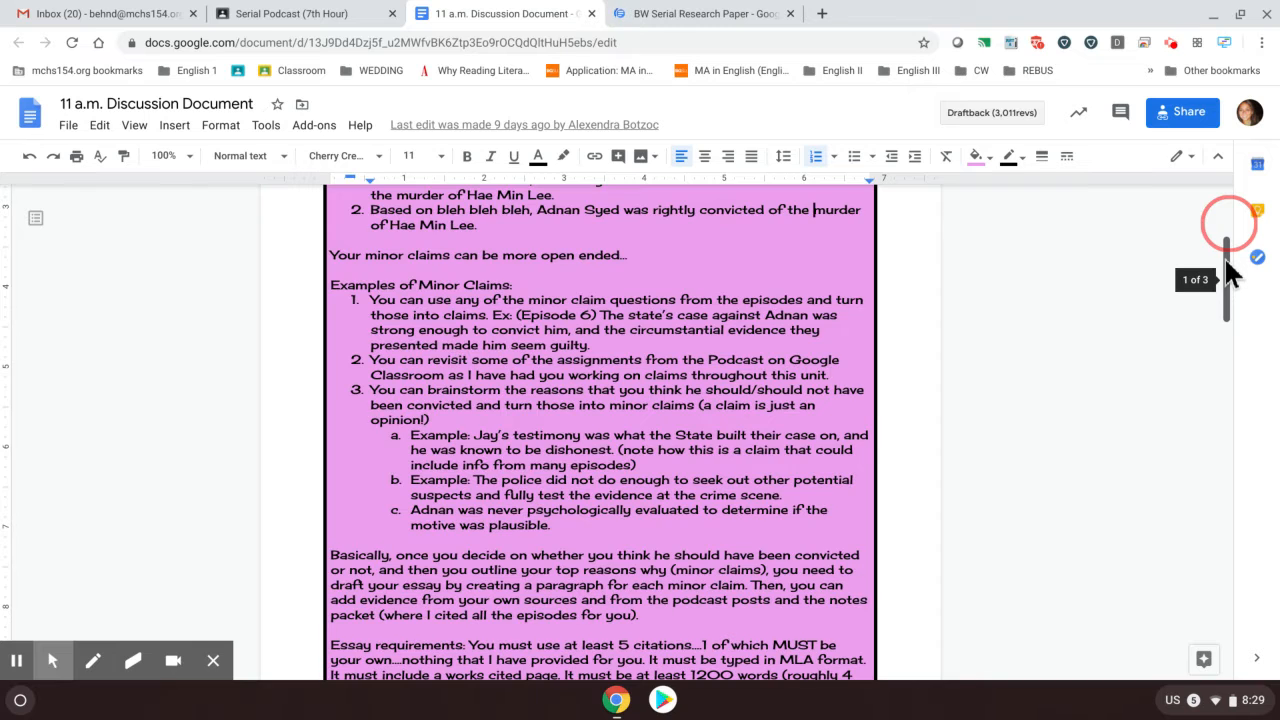
pyautogui.scroll(-3)
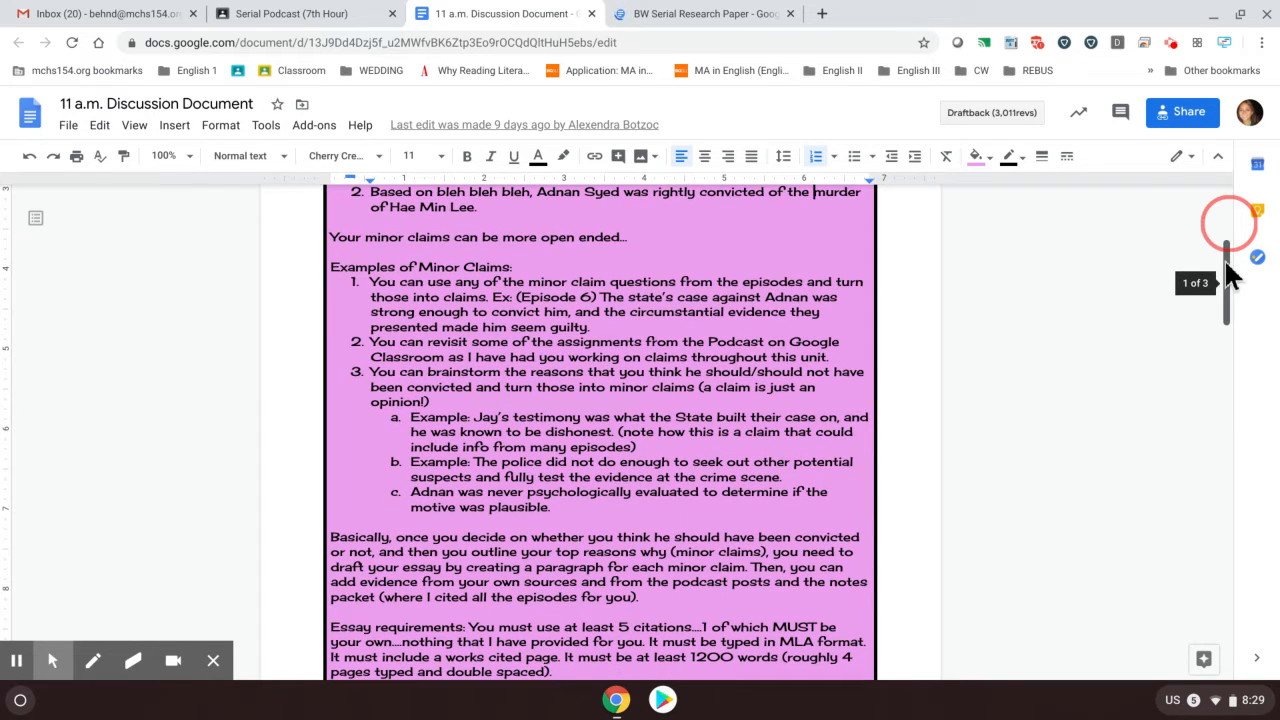
pyautogui.scroll(-3)
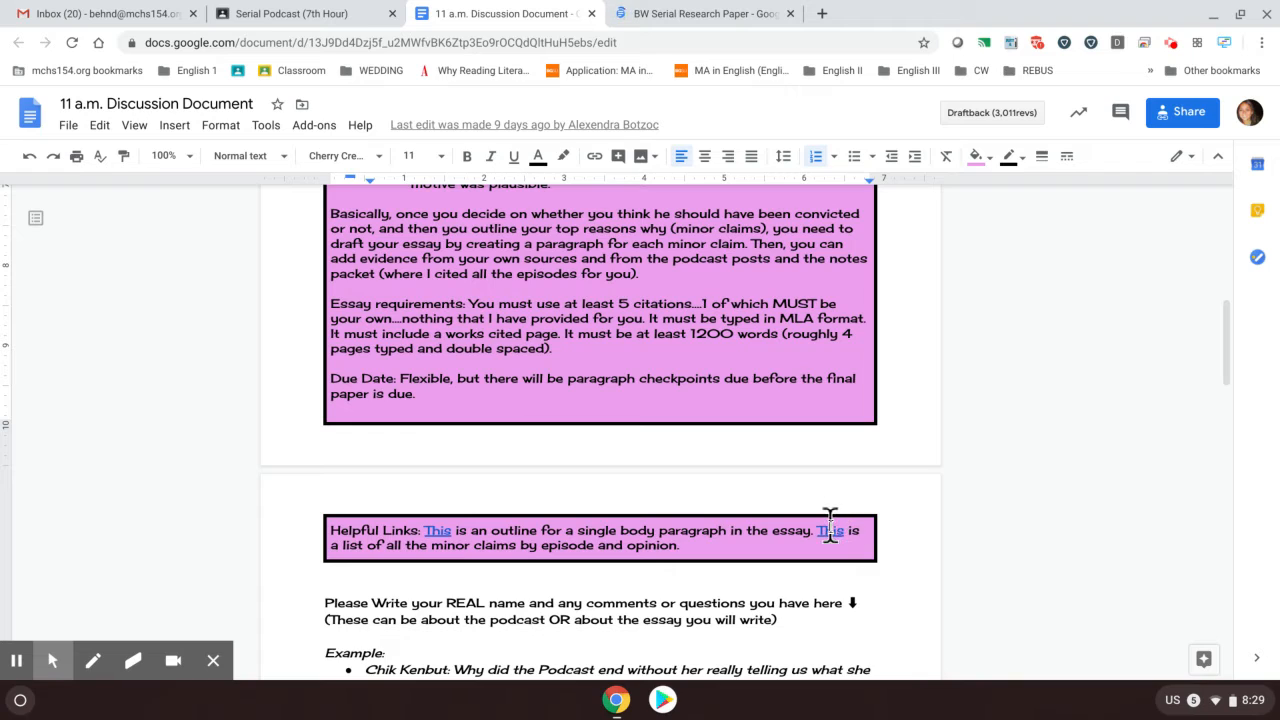
pyautogui.moveTo(828, 530)
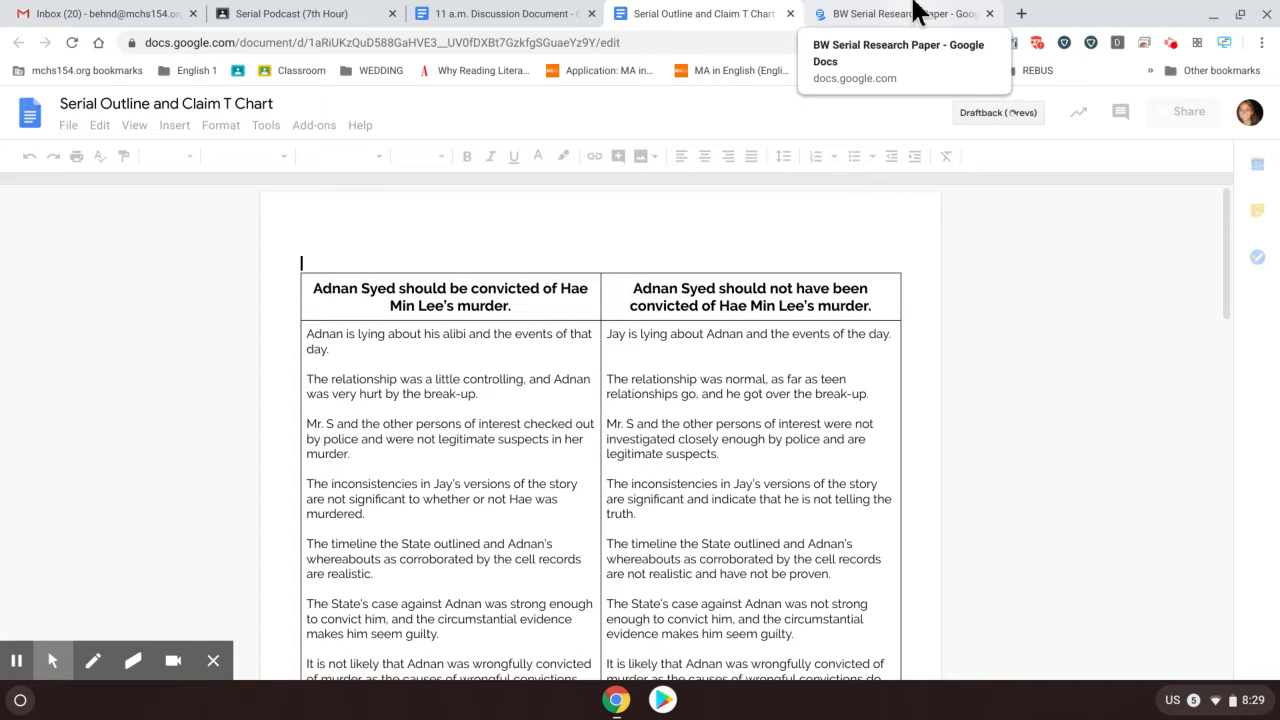
pyautogui.moveTo(844, 248)
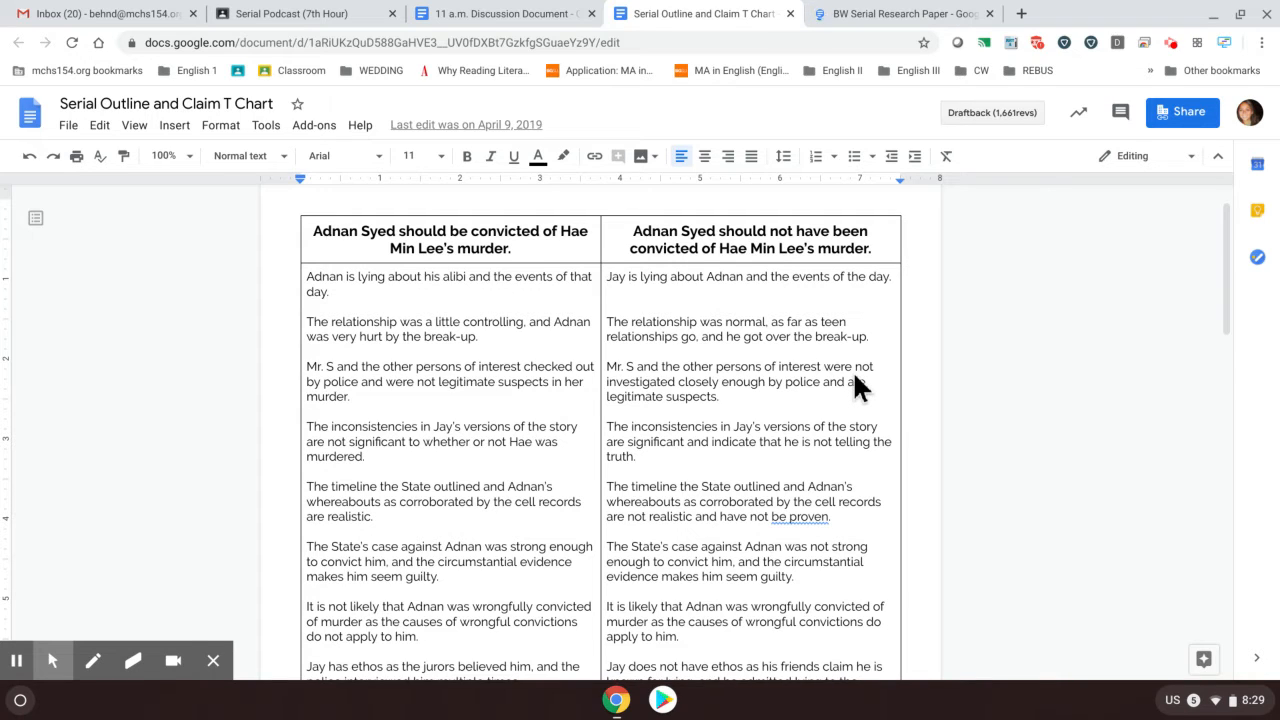
# Switch to the 'Serial Outline and Claim T Chart' tab listing reasons for and against convicting Adnan Syed
pyautogui.click(304, 204)
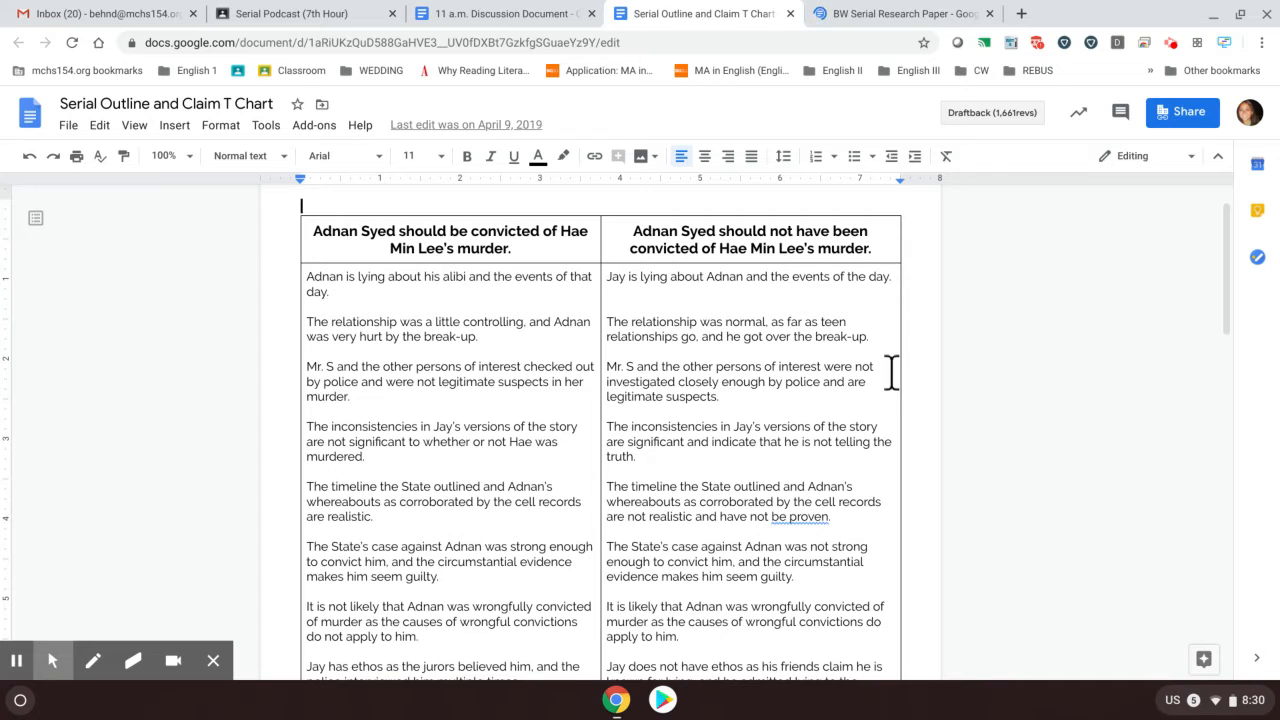
pyautogui.moveTo(770, 388)
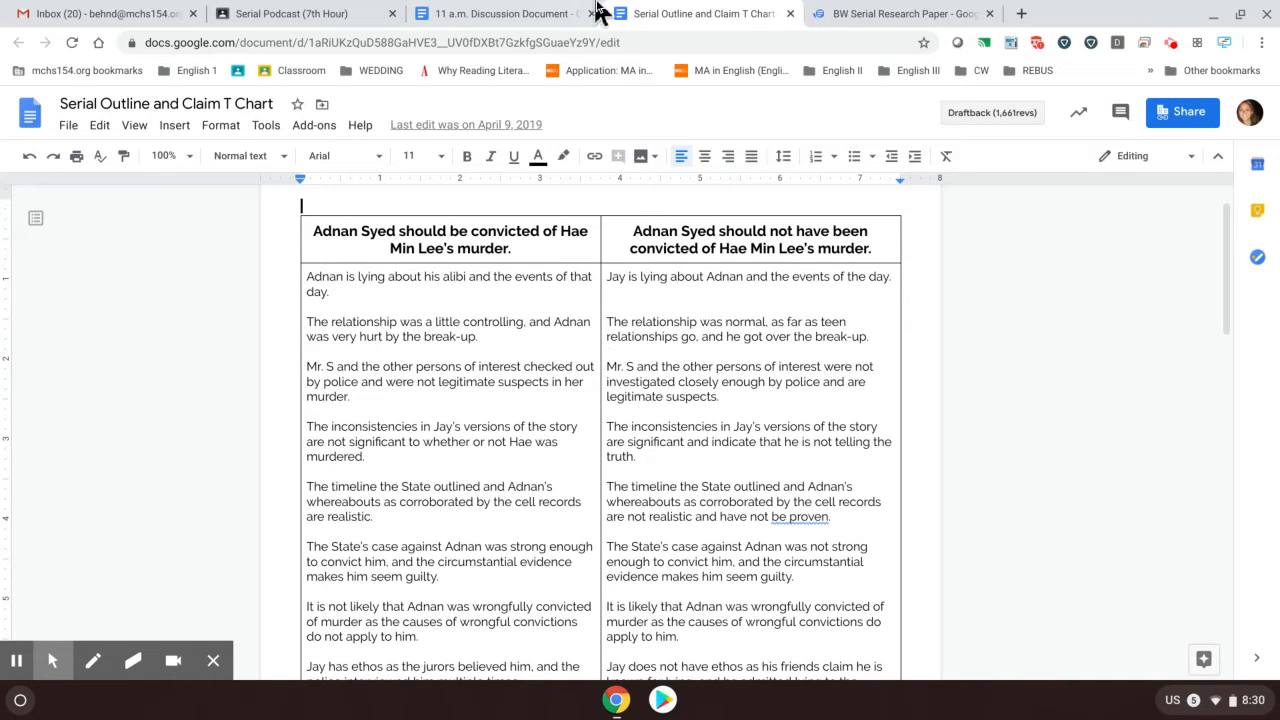
# Switch to the 'BW Serial Research Paper' tab and scroll into its highlighted introduction with margin comments
pyautogui.click(896, 12)
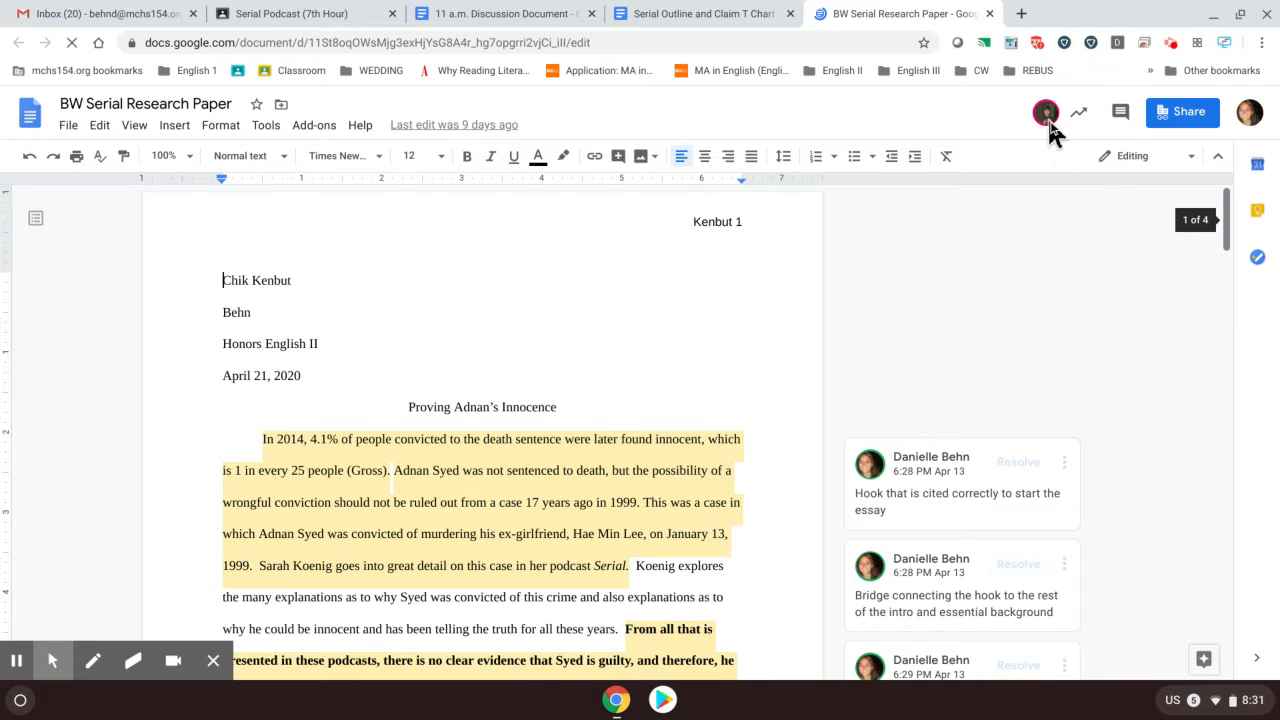
pyautogui.moveTo(1230, 230)
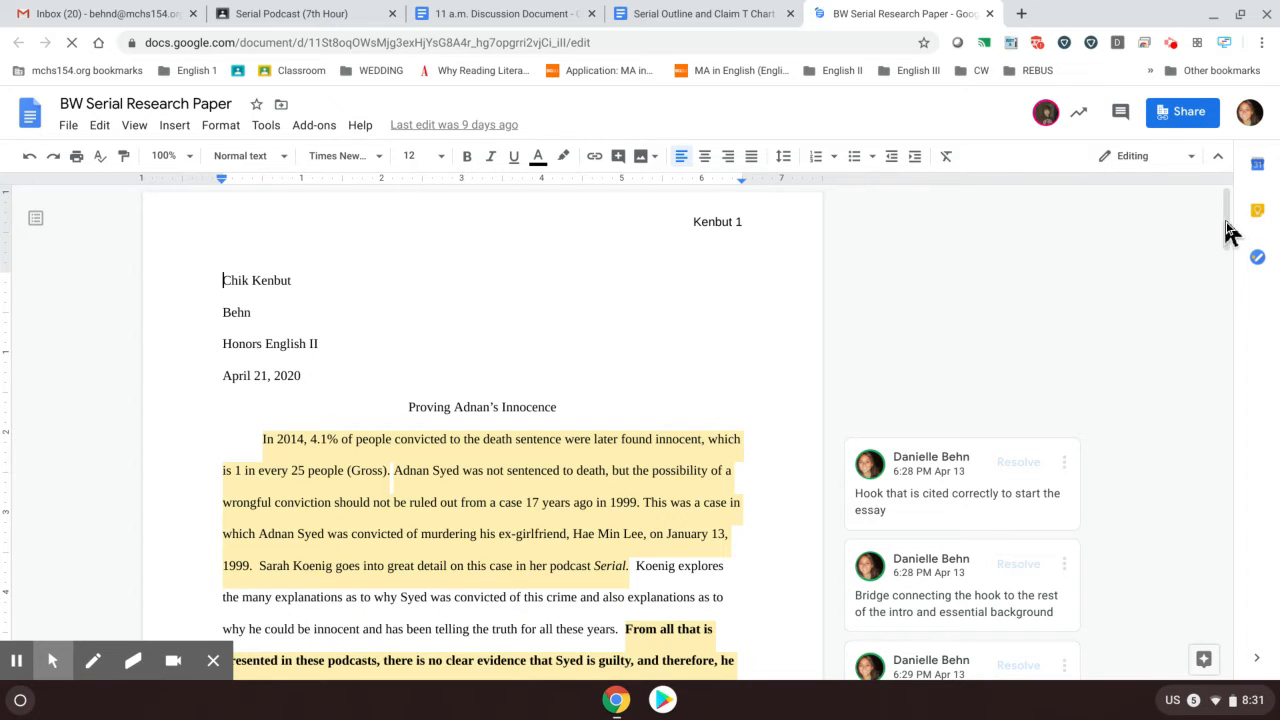
pyautogui.scroll(-3)
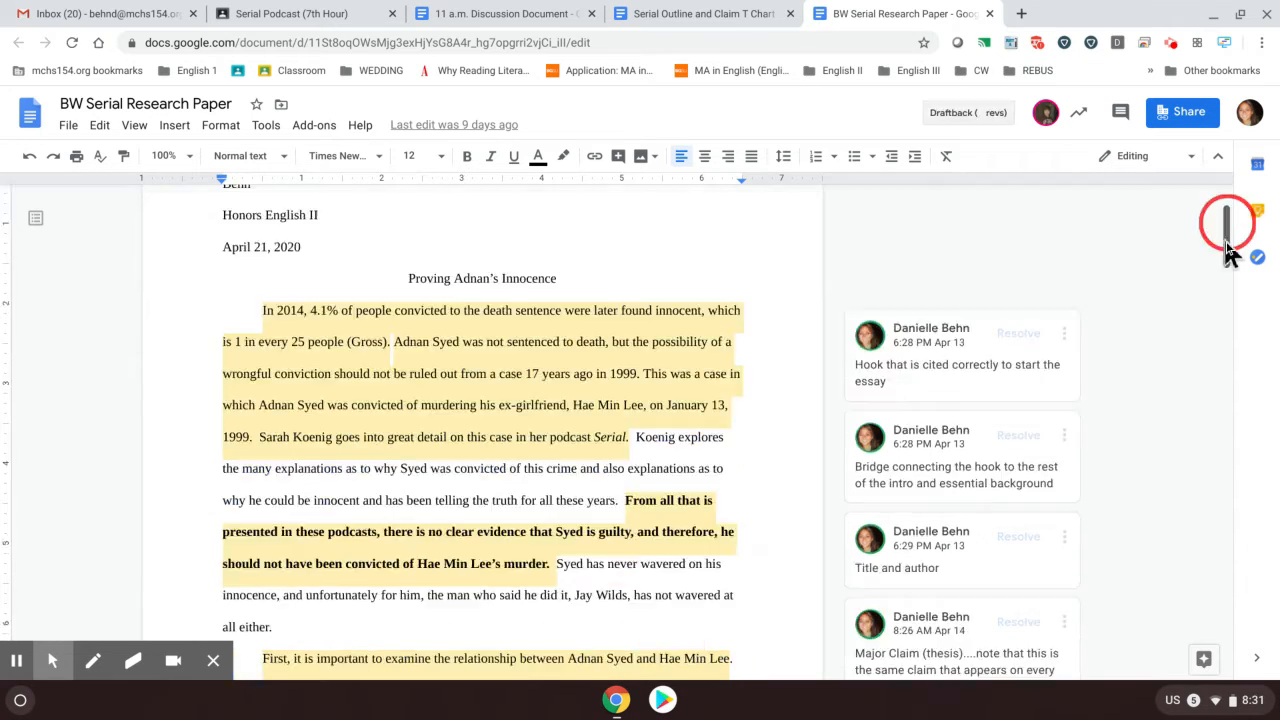
pyautogui.scroll(-3)
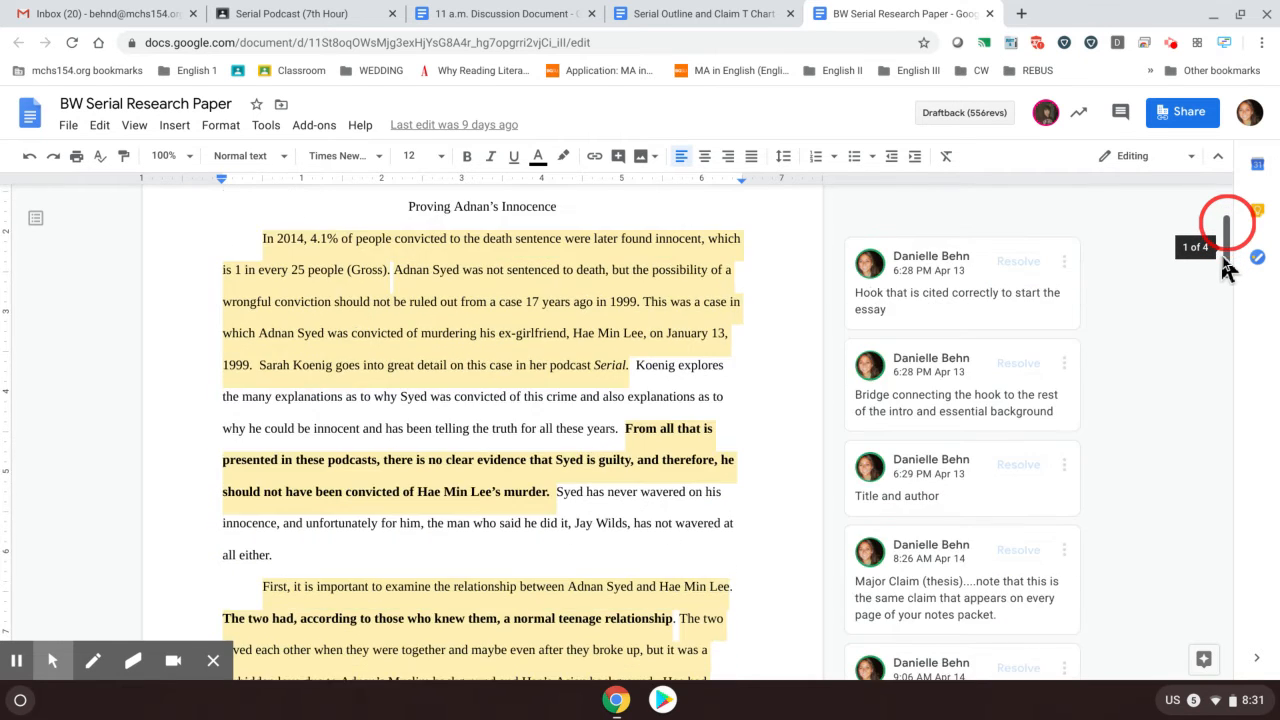
pyautogui.scroll(-3)
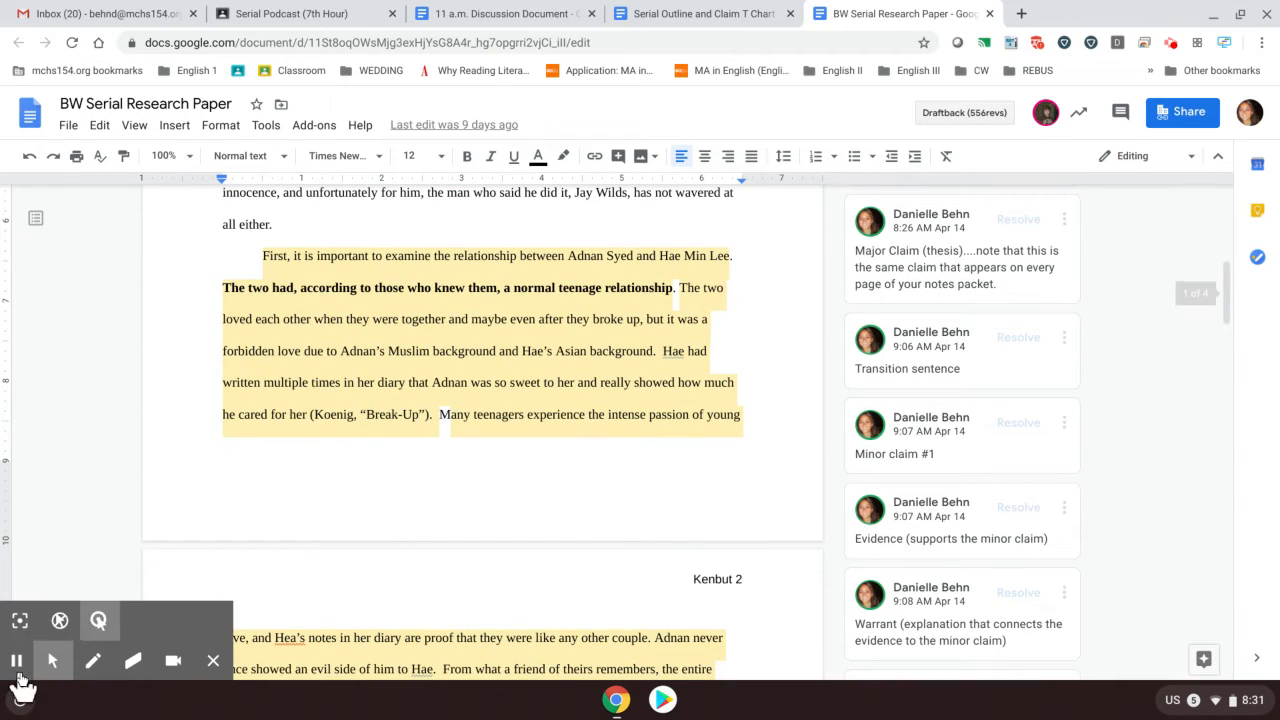
pyautogui.moveTo(16, 660)
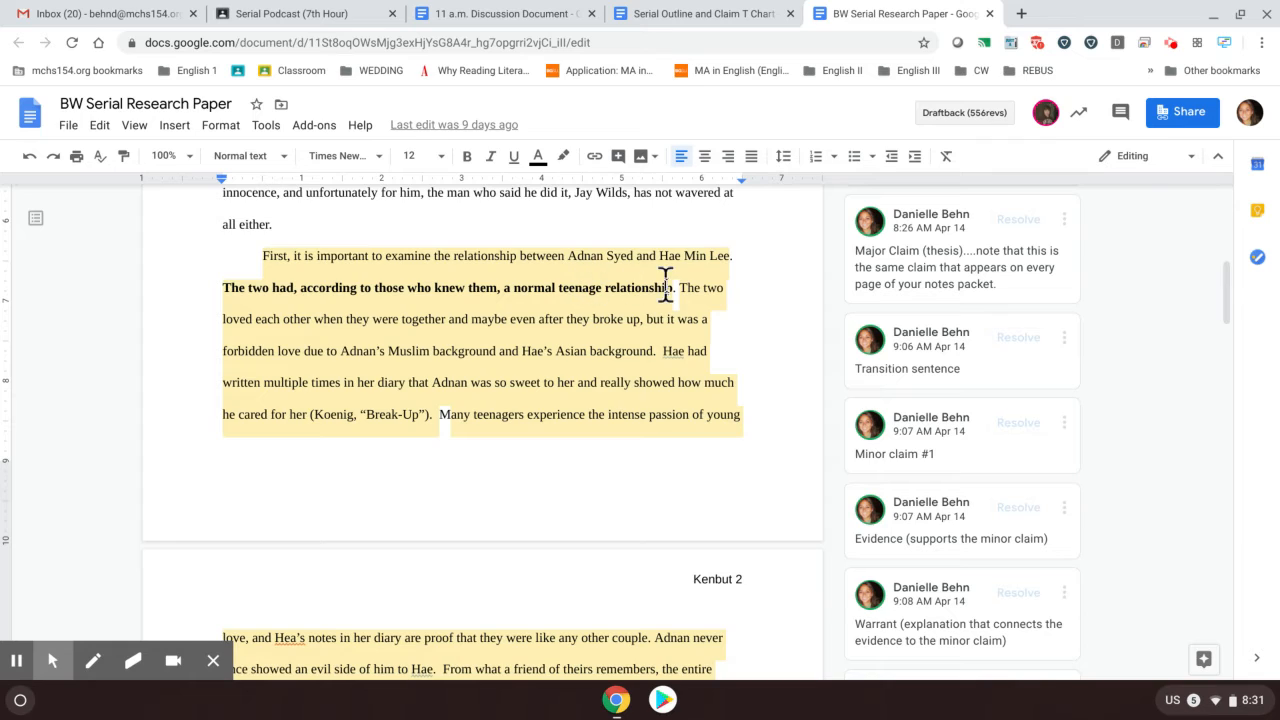
pyautogui.moveTo(768, 264)
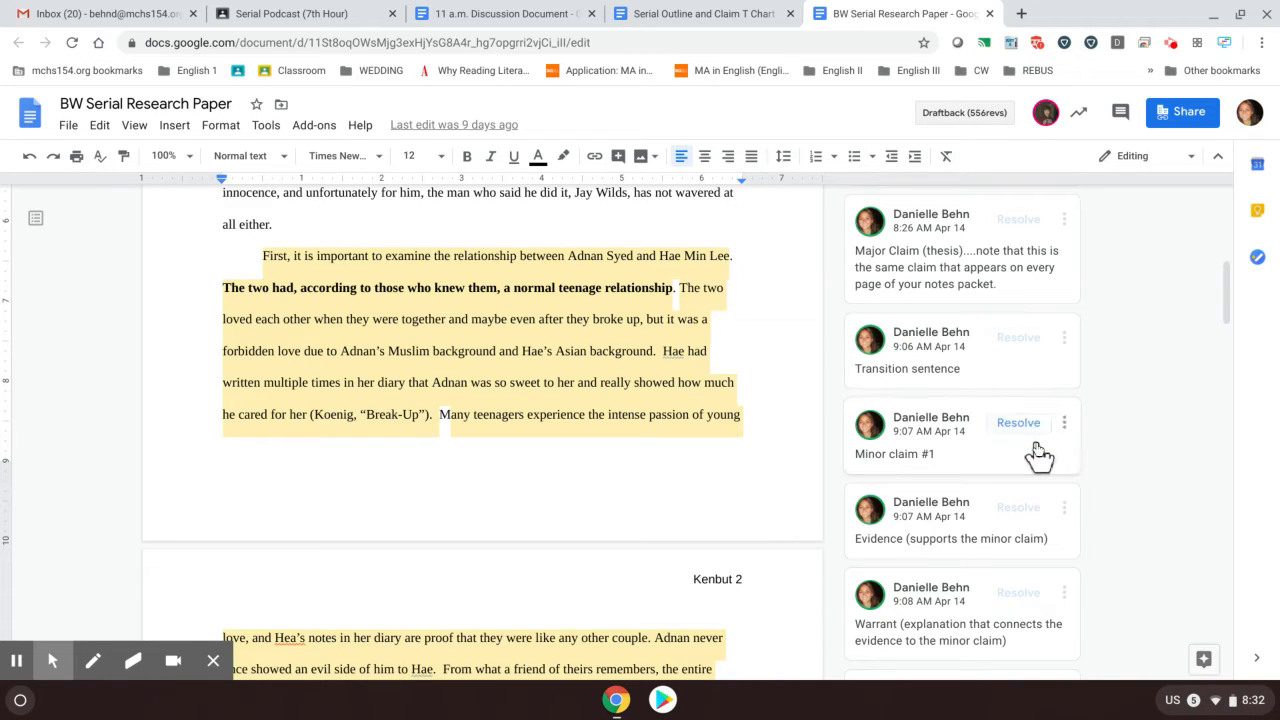
pyautogui.moveTo(1018, 422)
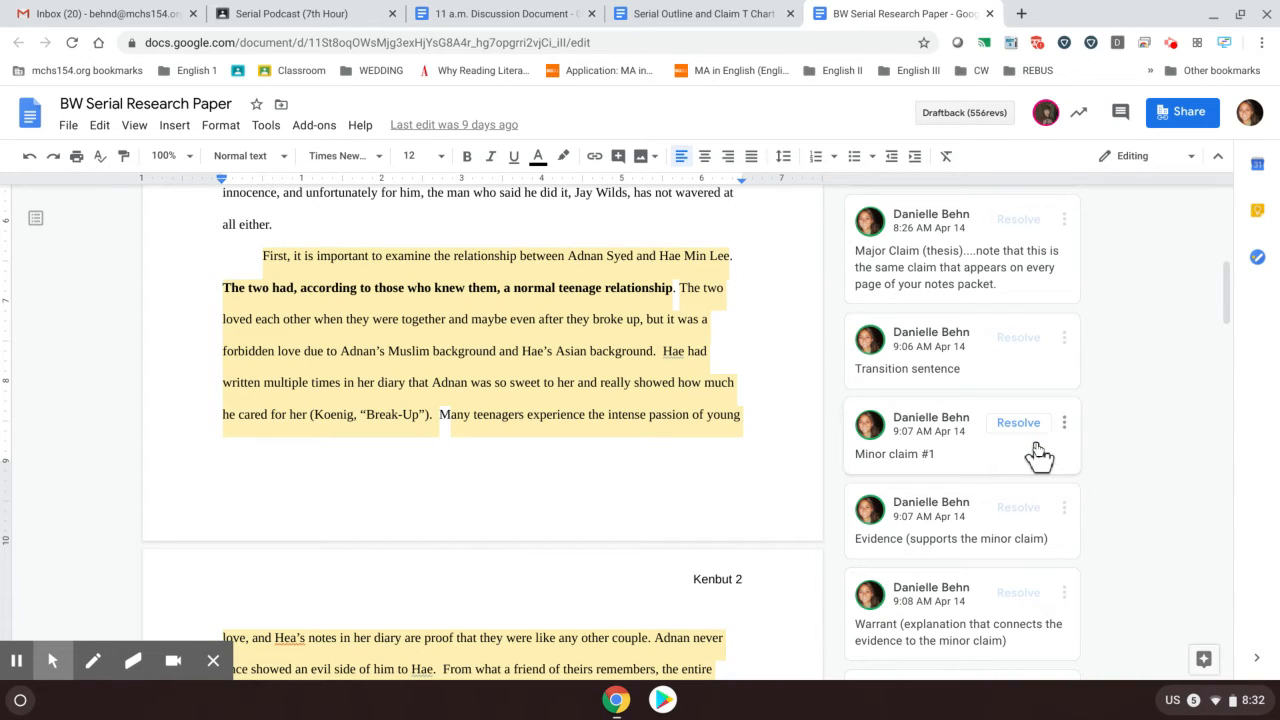
pyautogui.moveTo(16, 660)
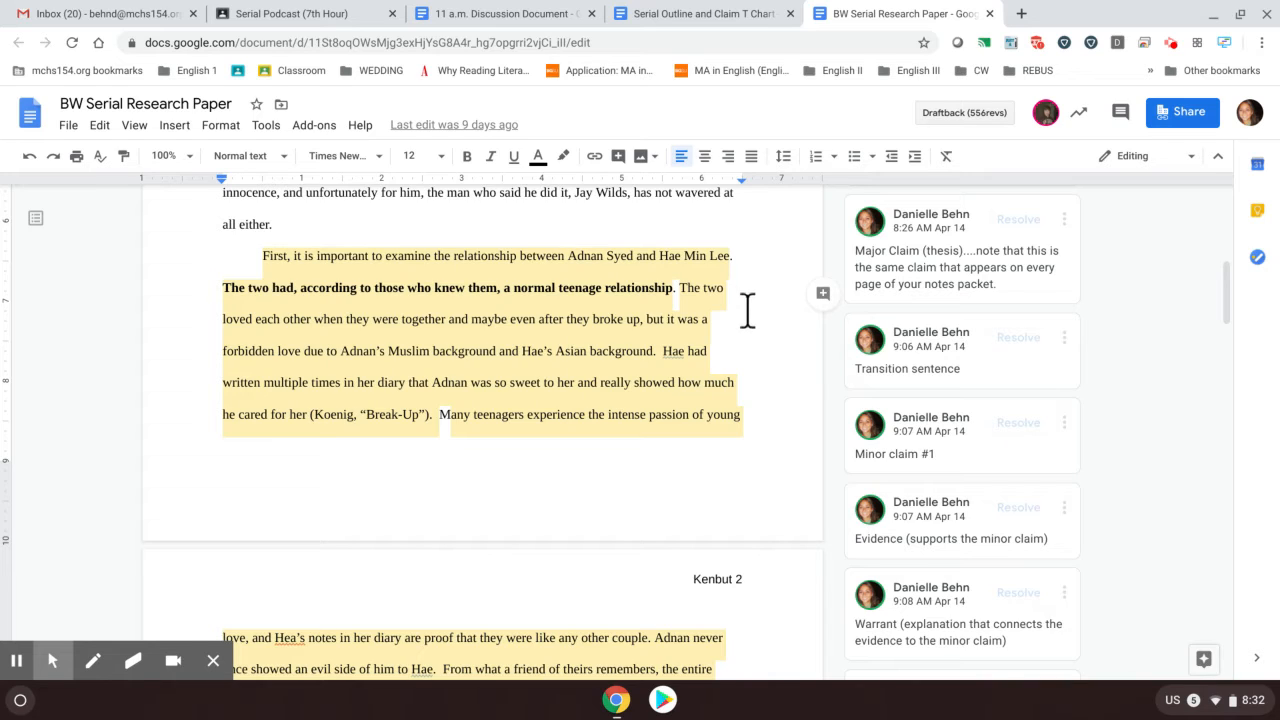
pyautogui.moveTo(744, 324)
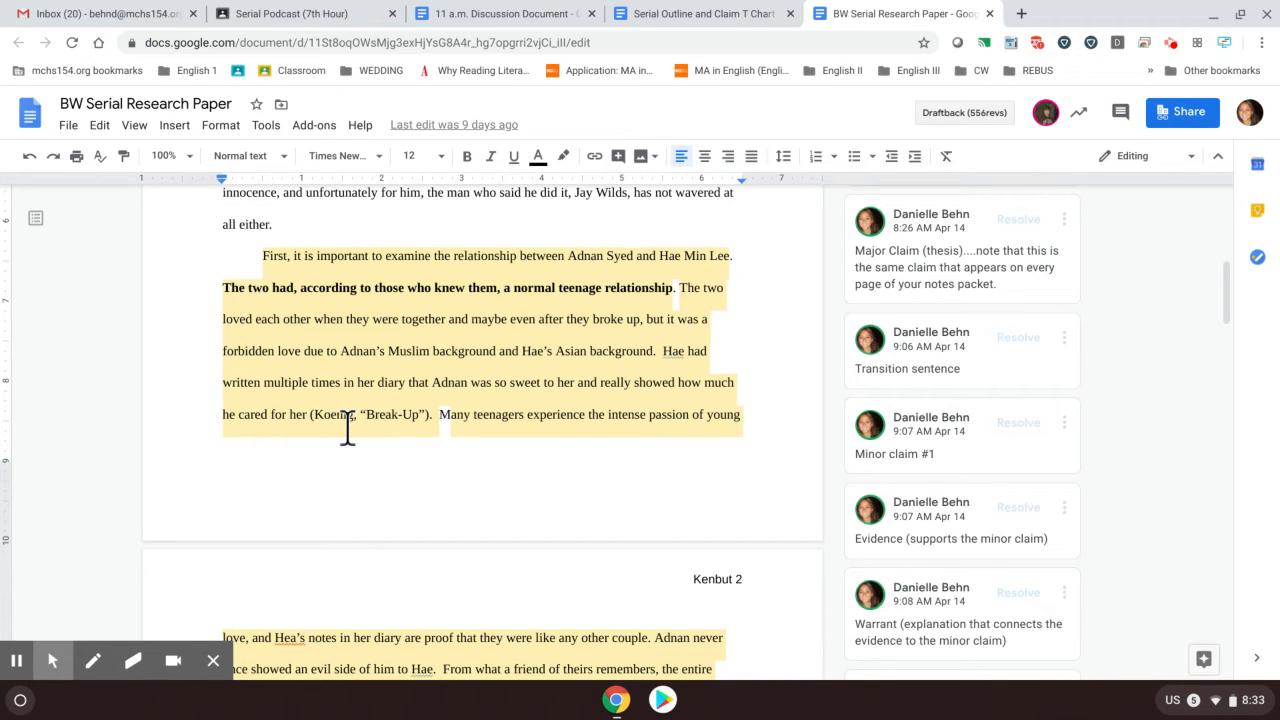
pyautogui.moveTo(368, 432)
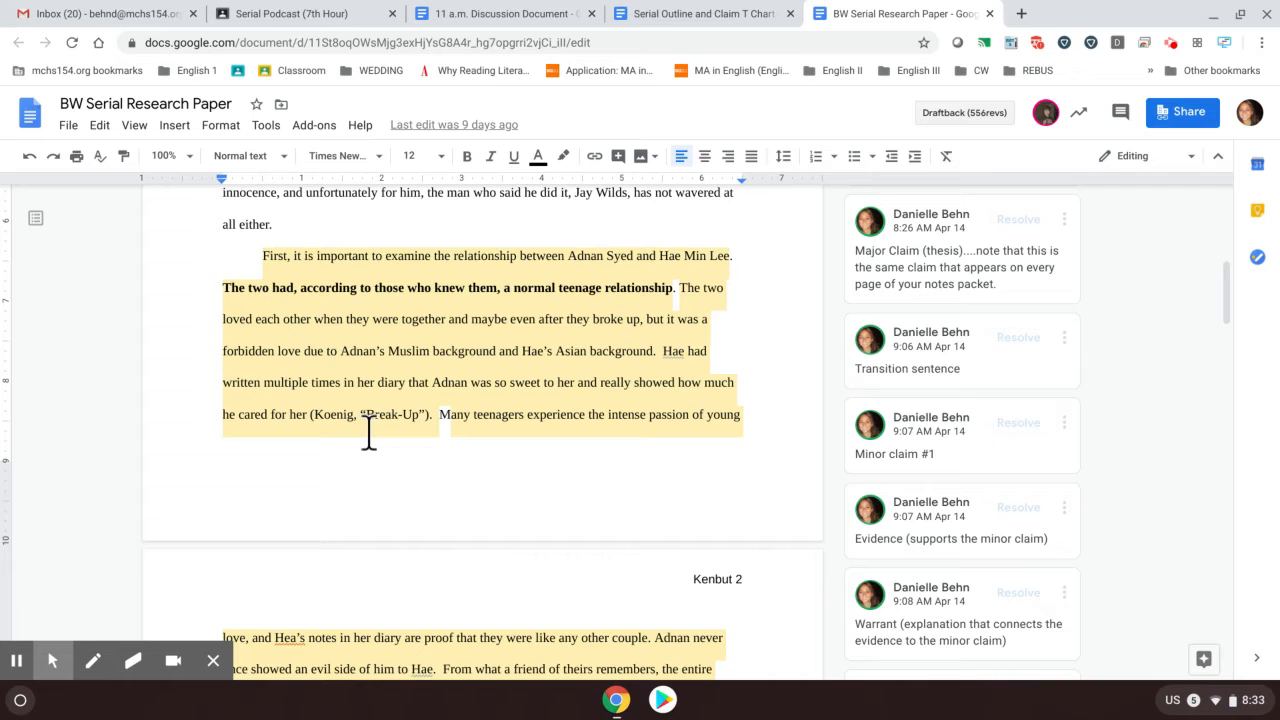
pyautogui.moveTo(970, 556)
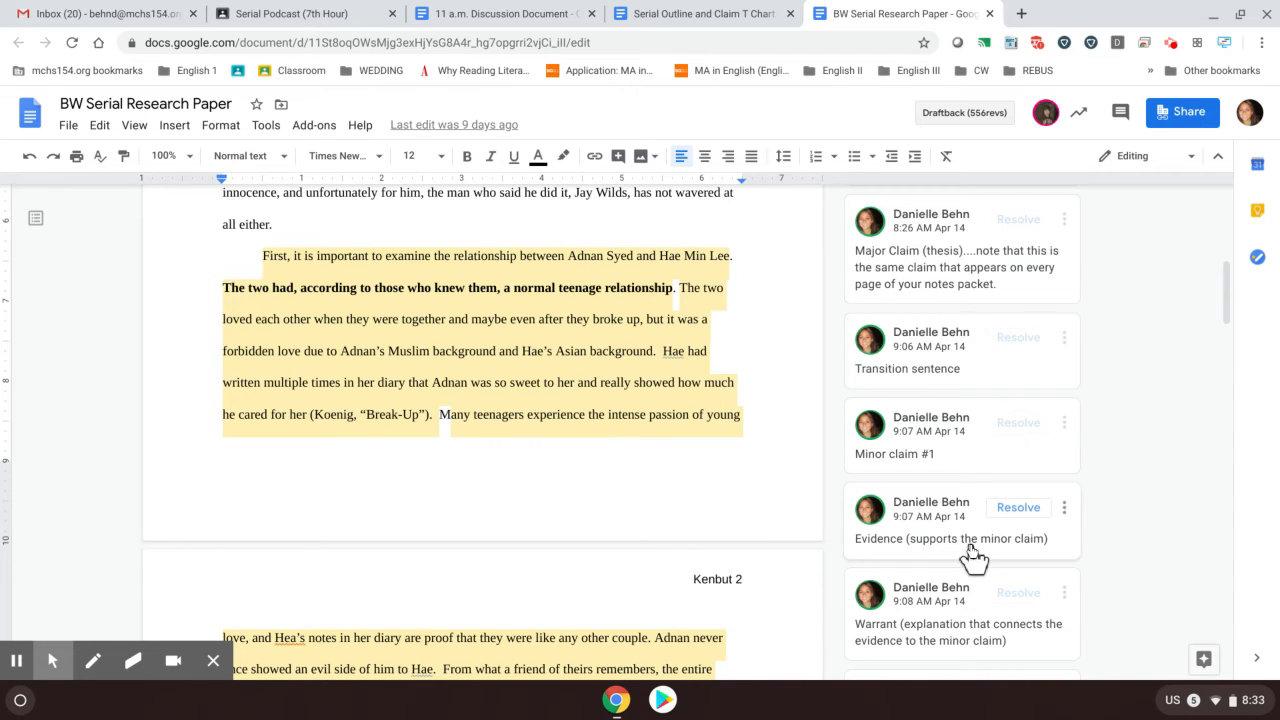
pyautogui.click(950, 538)
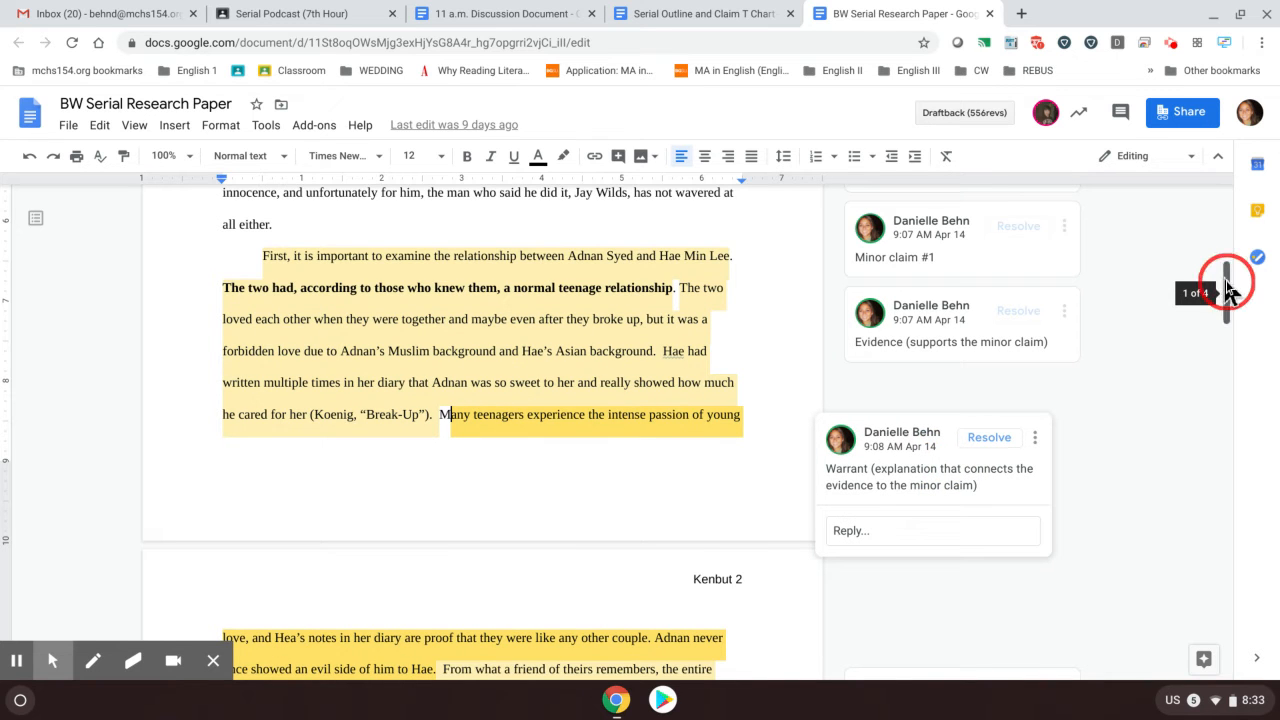
pyautogui.scroll(-3)
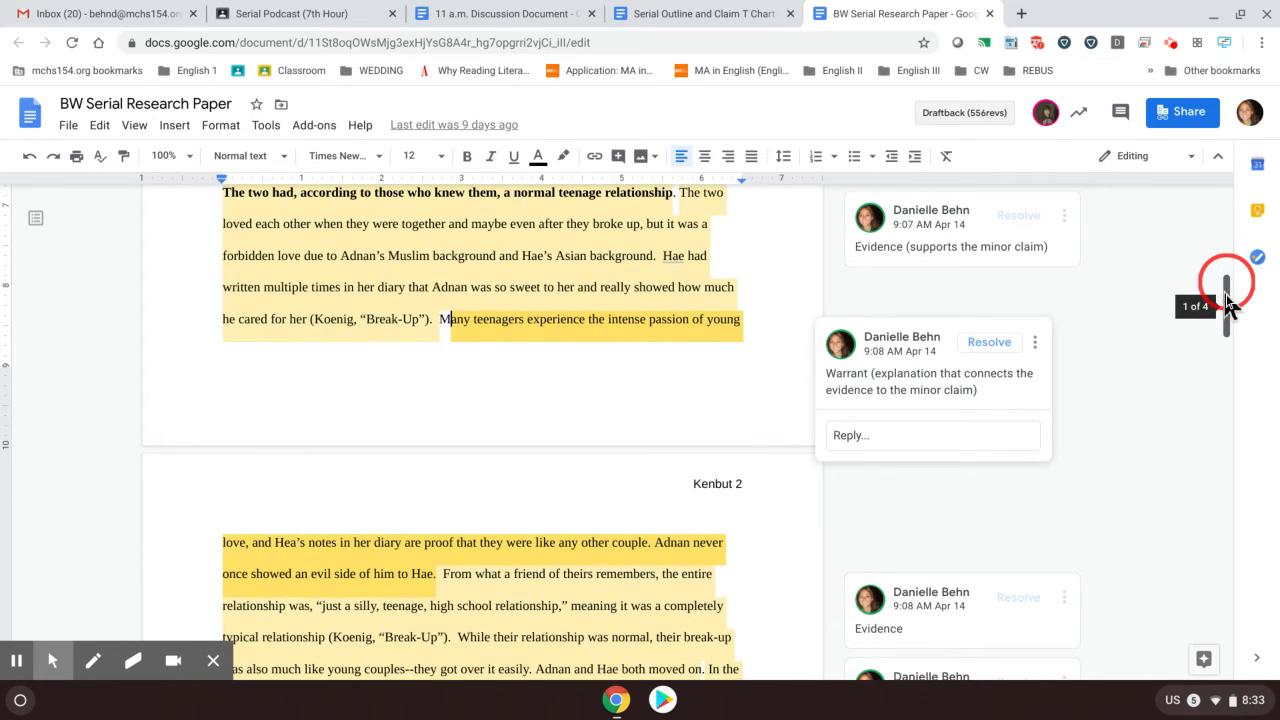
pyautogui.scroll(-3)
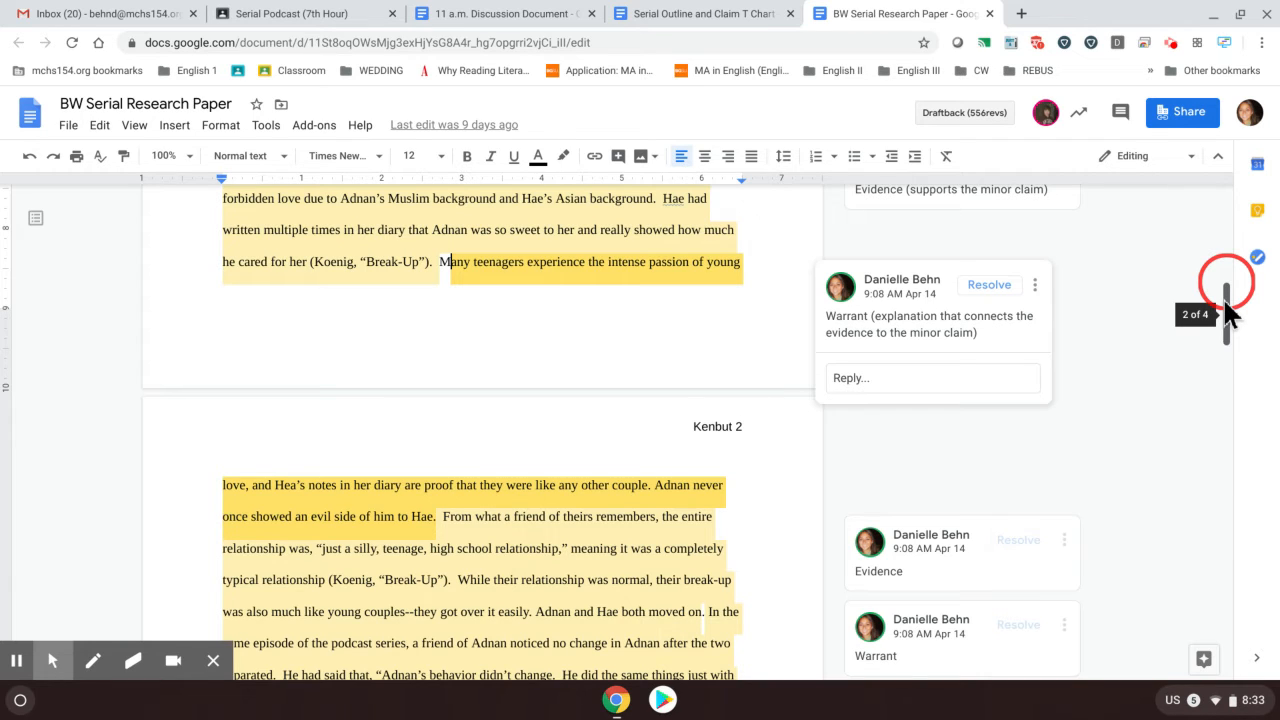
pyautogui.scroll(-3)
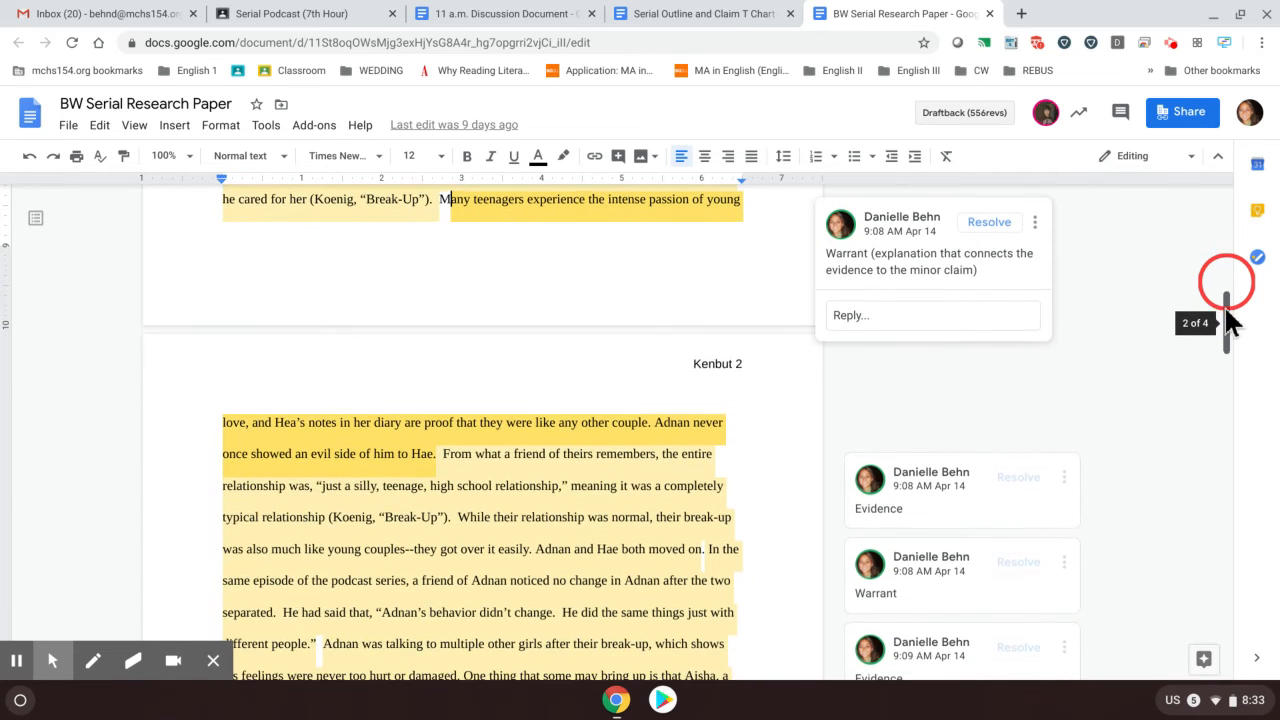
pyautogui.scroll(-3)
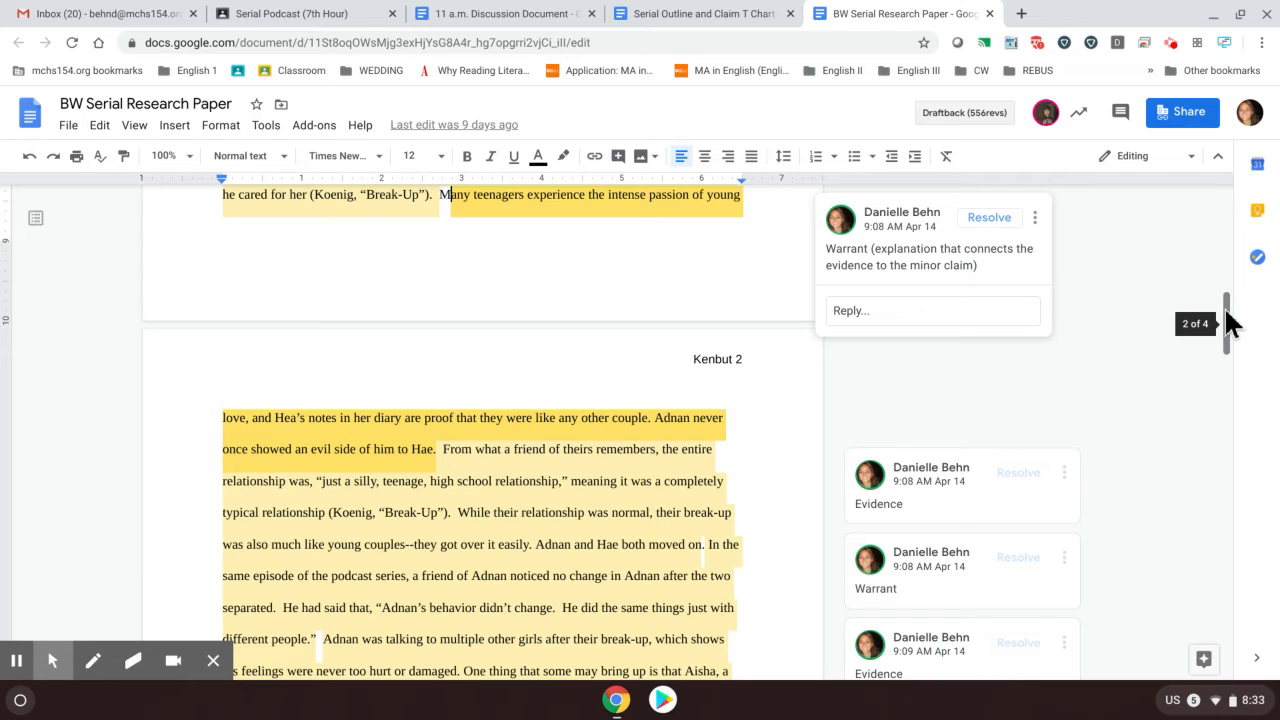
pyautogui.moveTo(1100, 444)
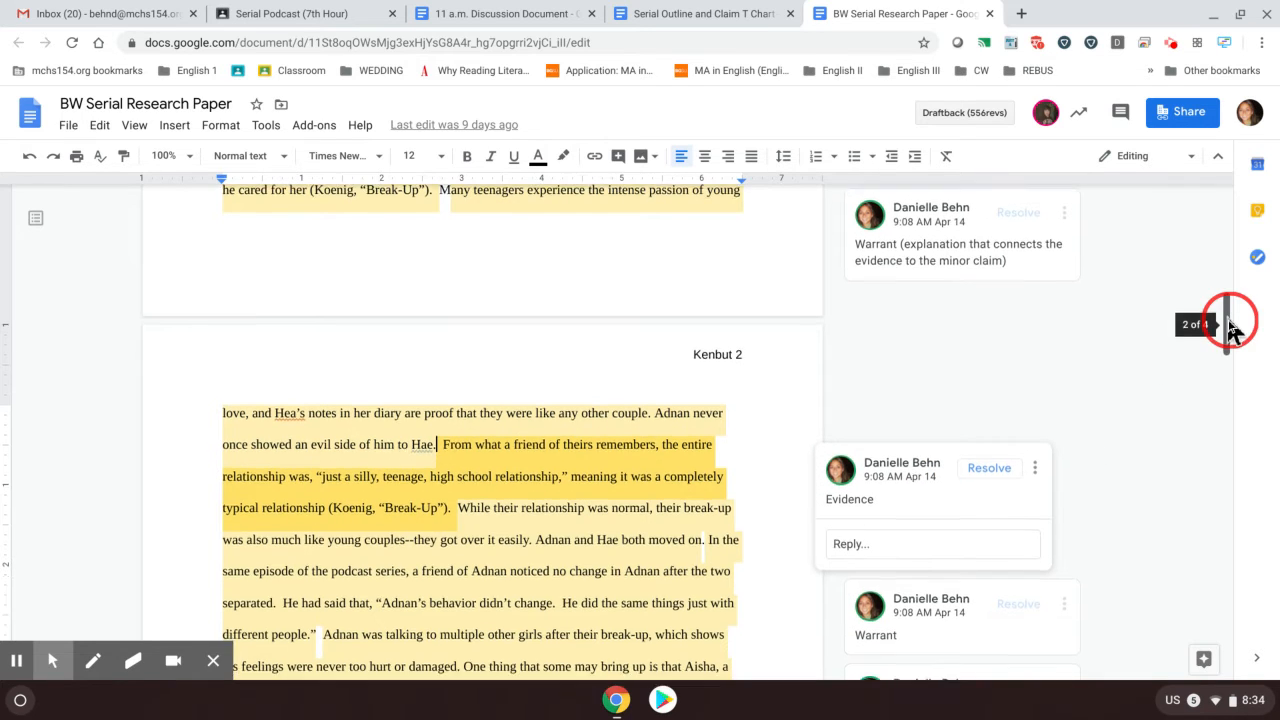
pyautogui.scroll(-3)
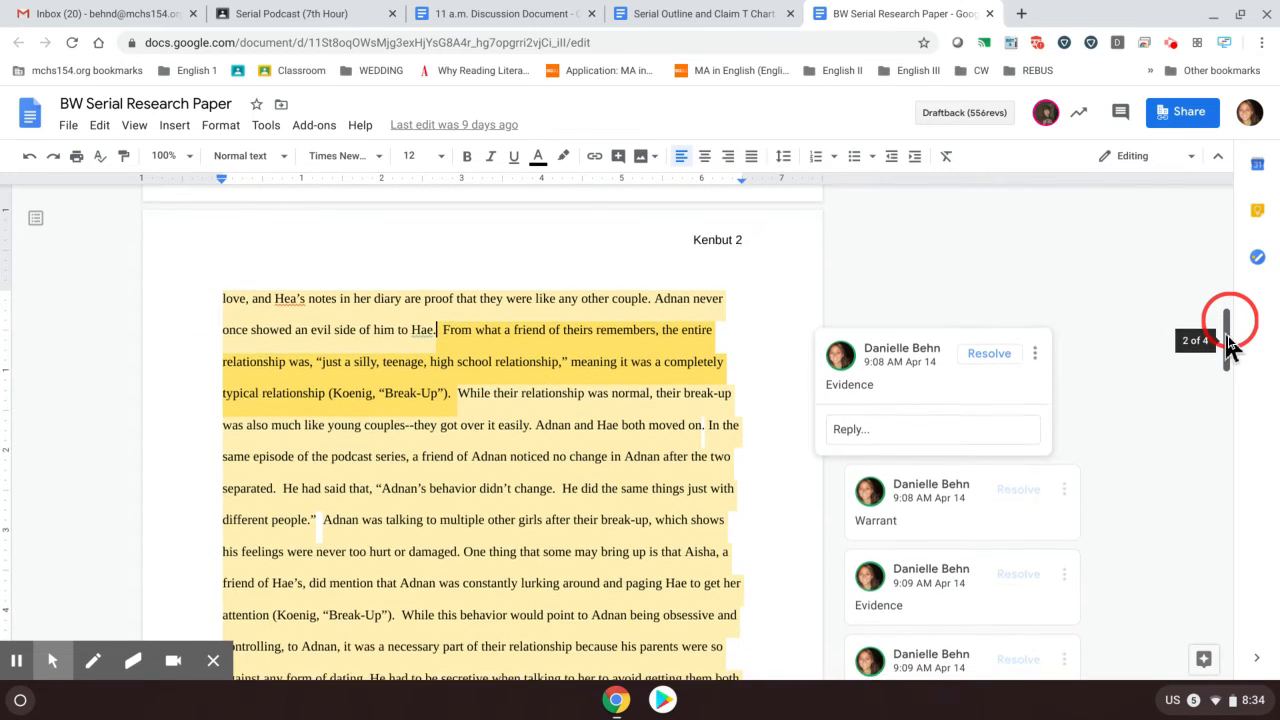
pyautogui.scroll(-3)
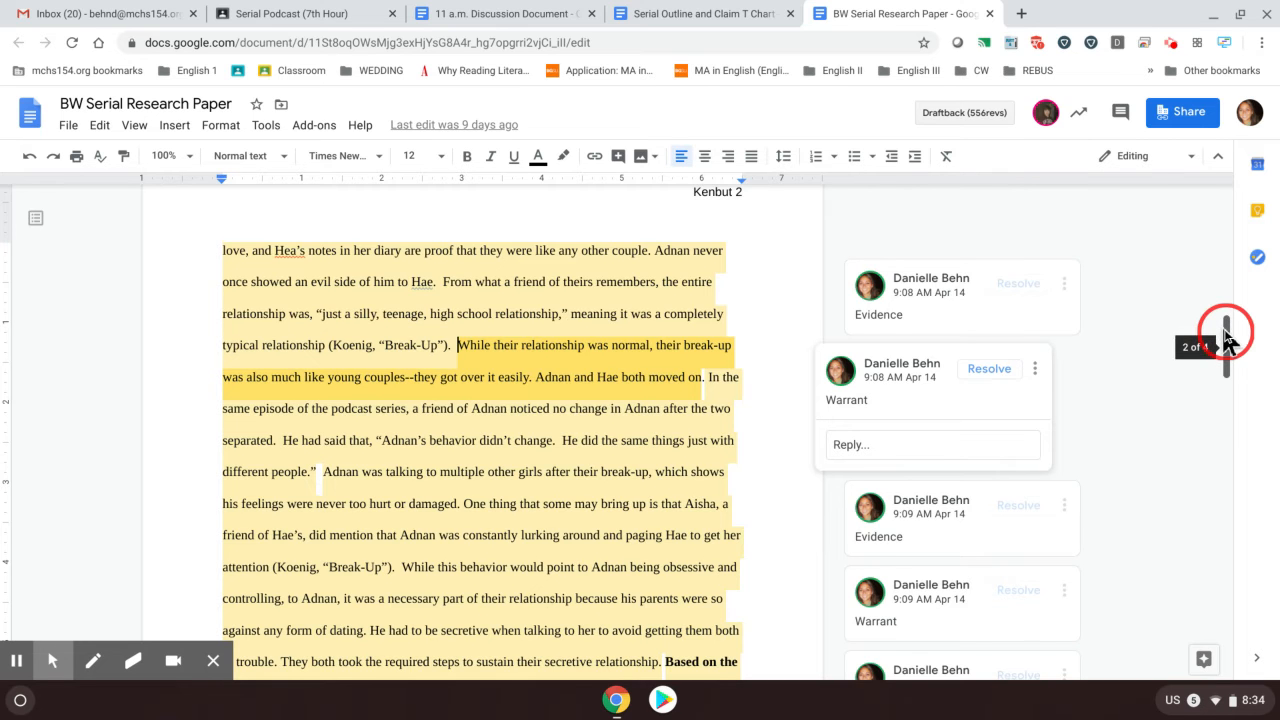
pyautogui.scroll(-3)
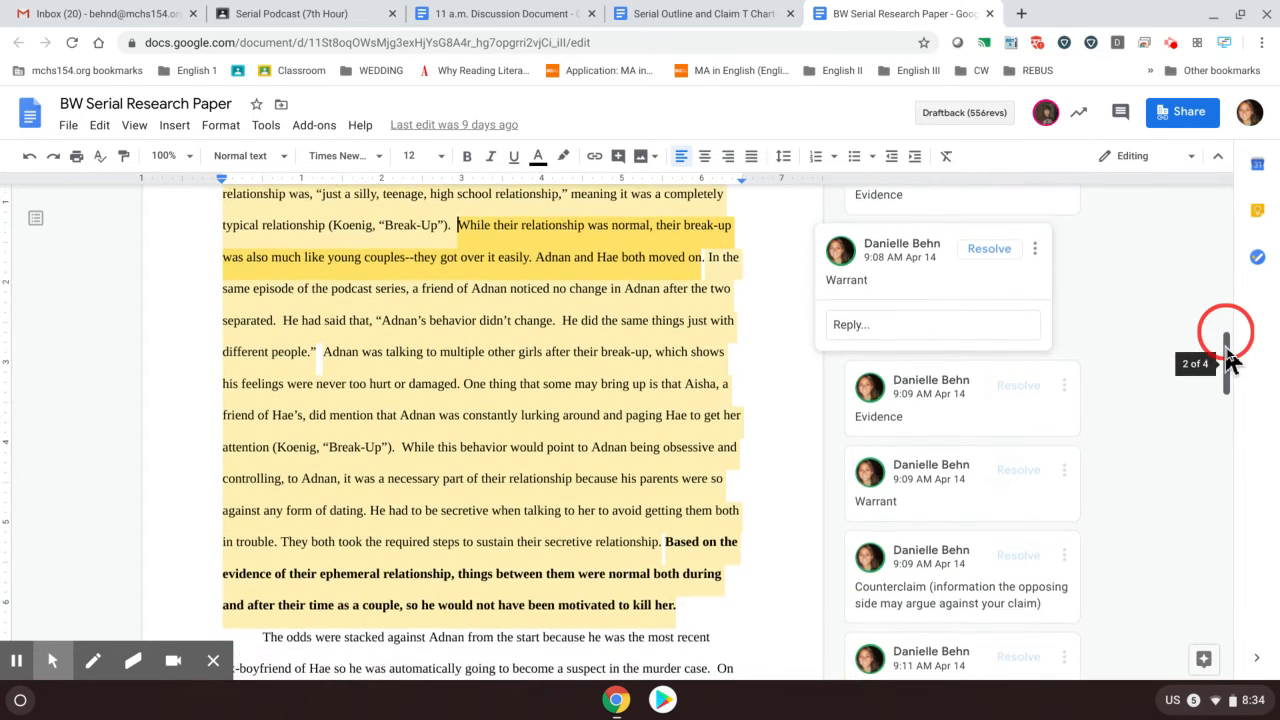
pyautogui.scroll(-3)
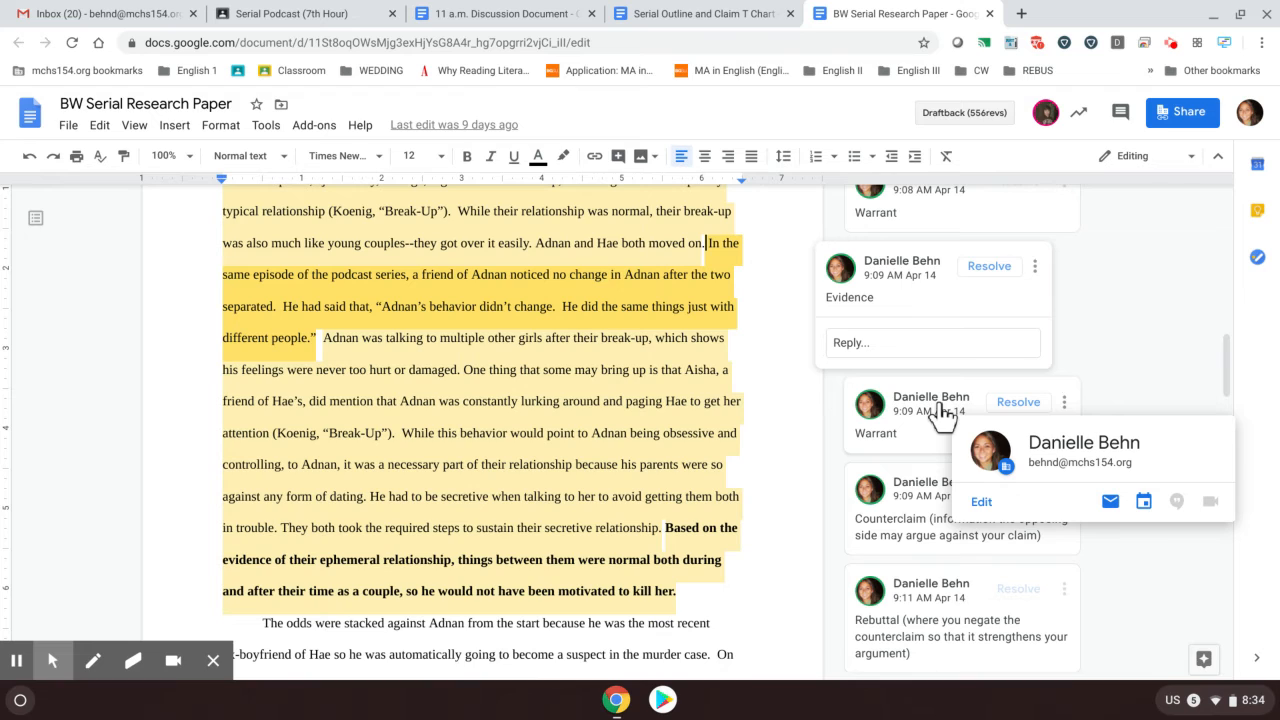
pyautogui.moveTo(928, 438)
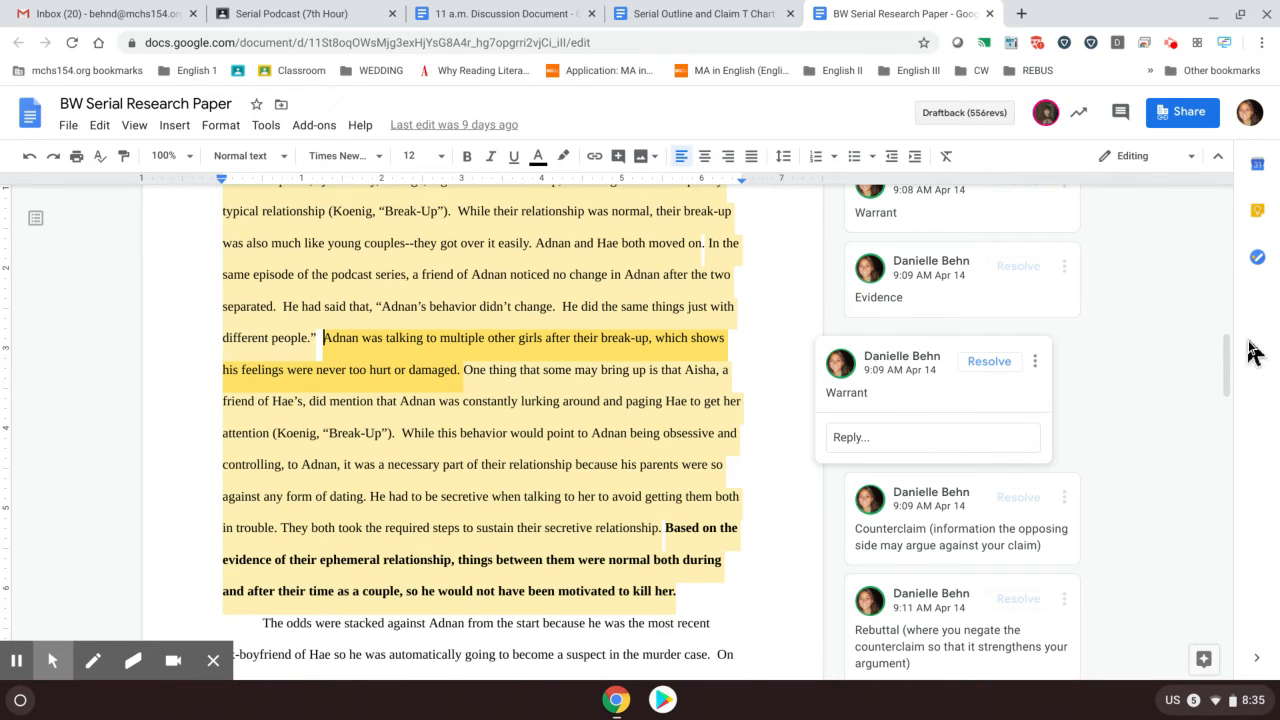
pyautogui.click(1232, 356)
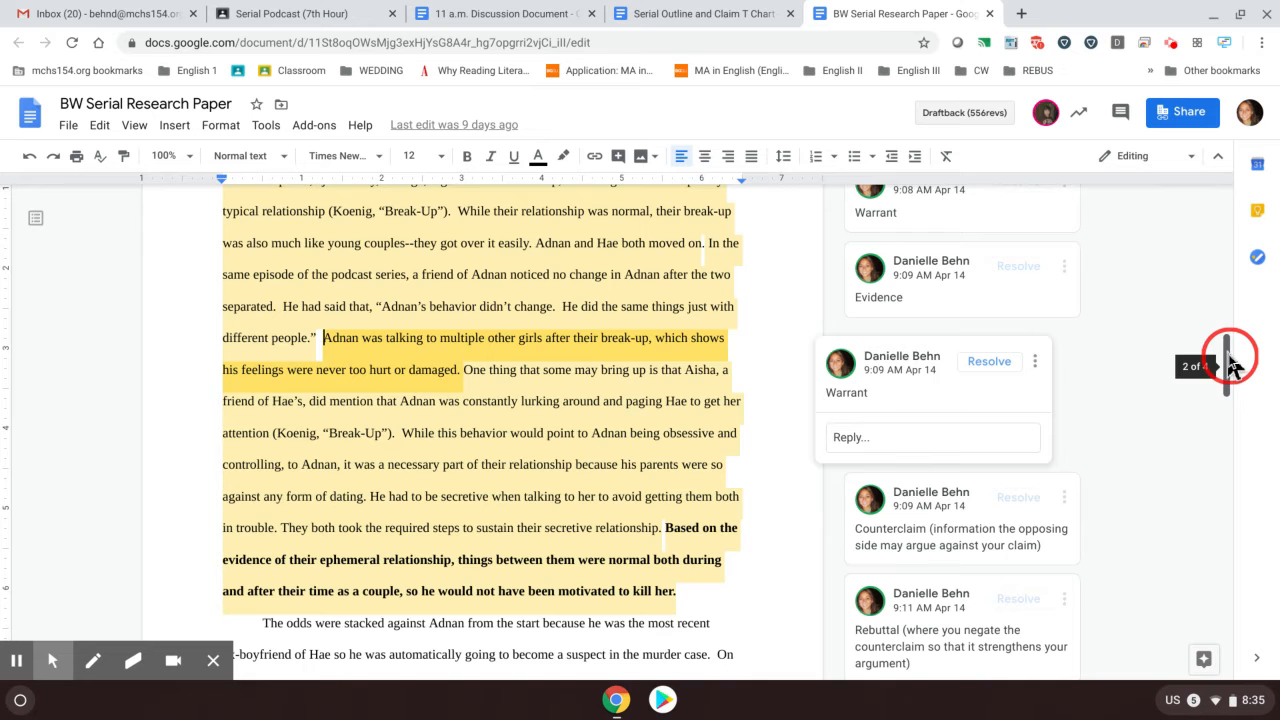
pyautogui.scroll(-3)
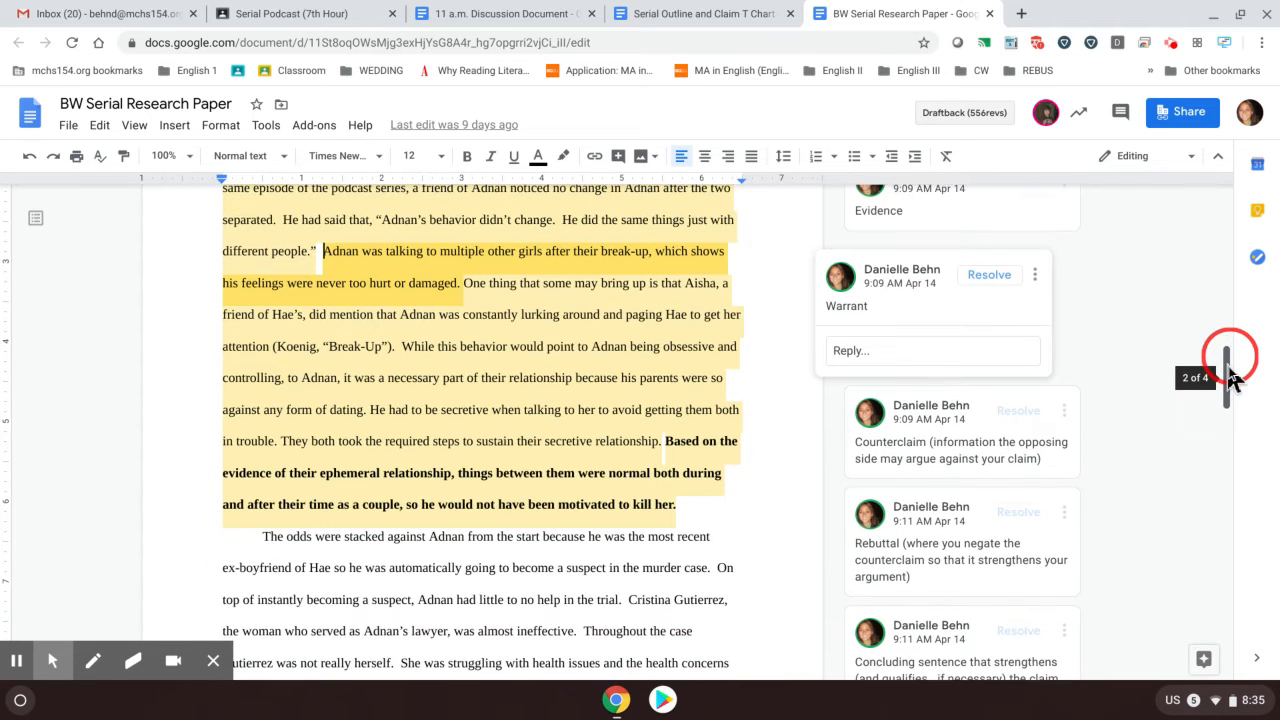
pyautogui.scroll(-3)
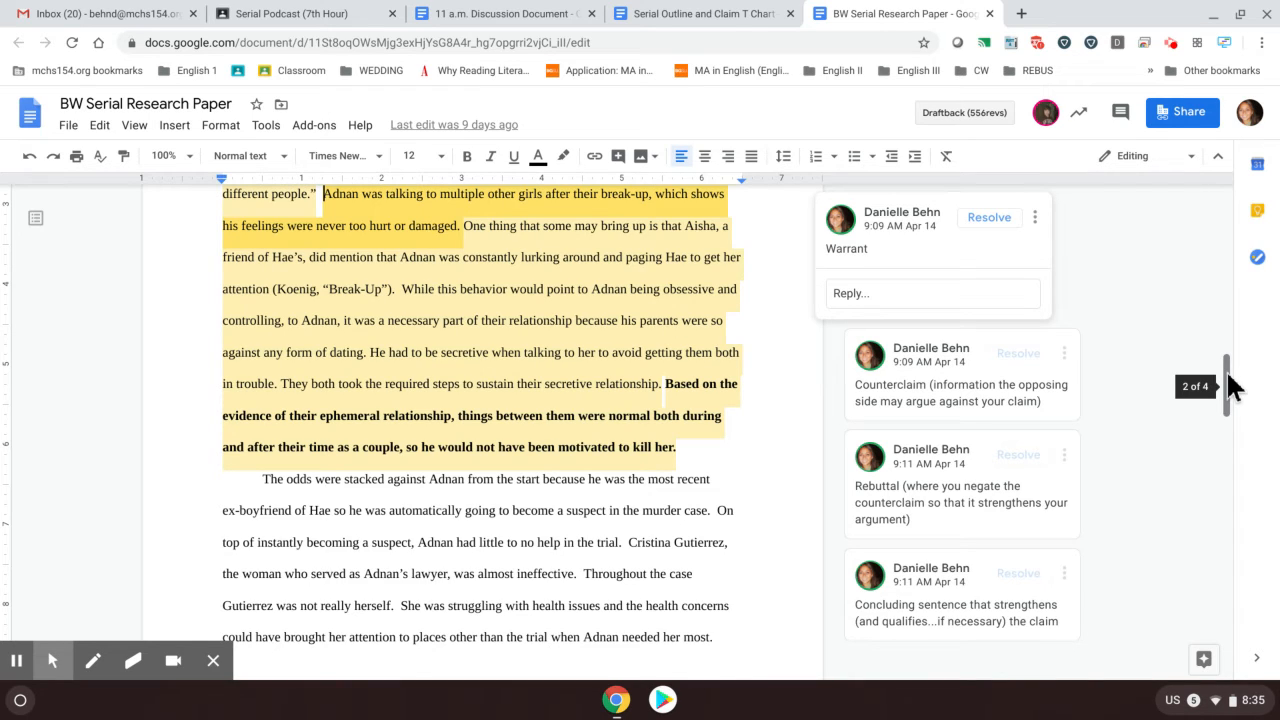
pyautogui.moveTo(960, 392)
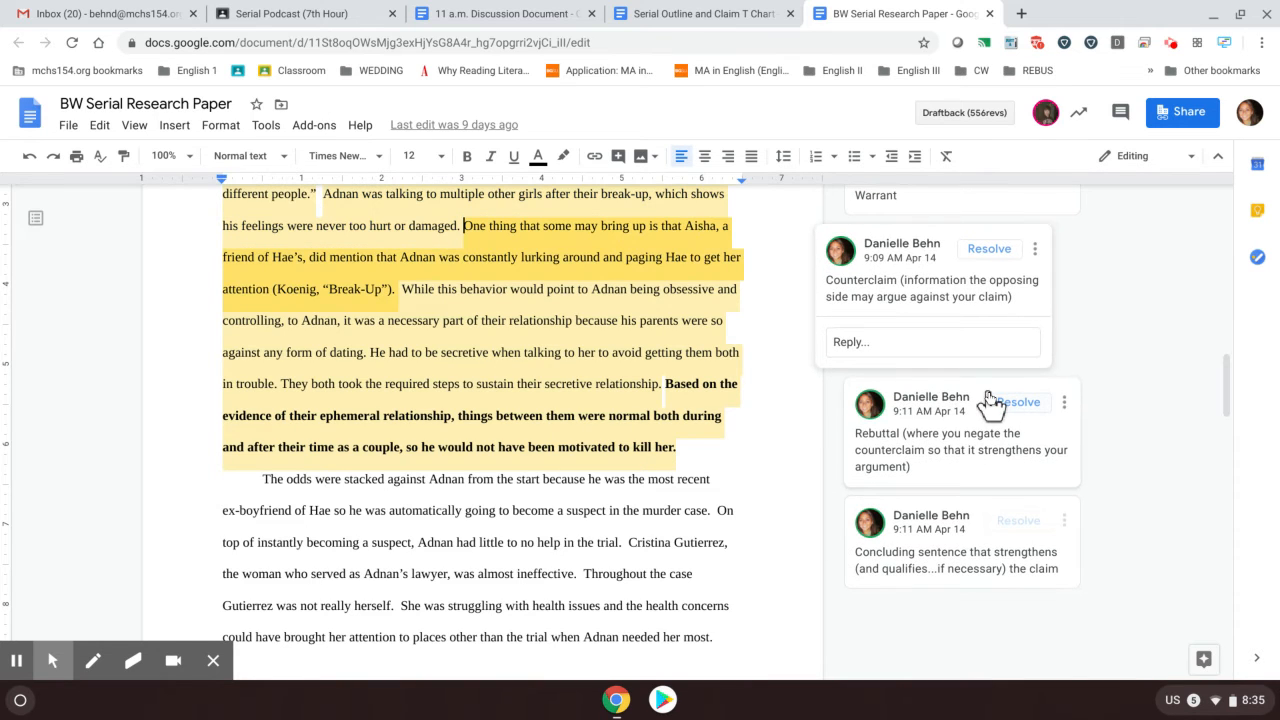
pyautogui.moveTo(1016, 400)
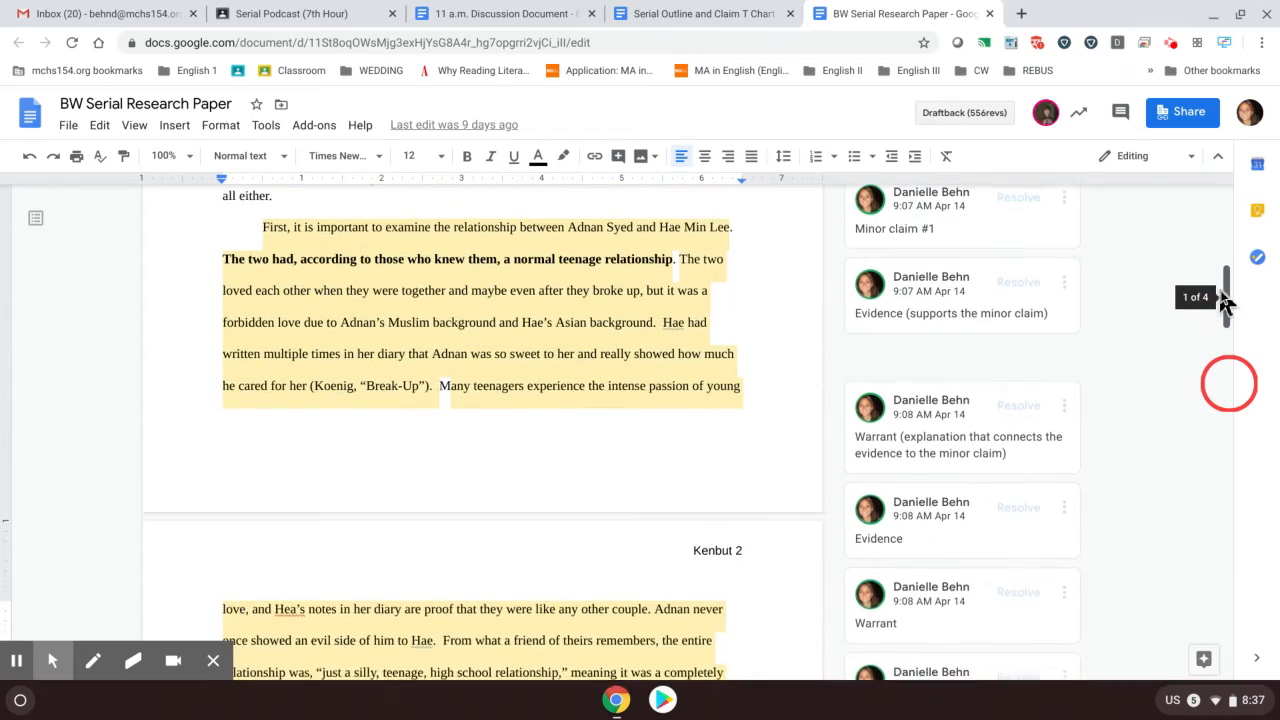
pyautogui.scroll(-3)
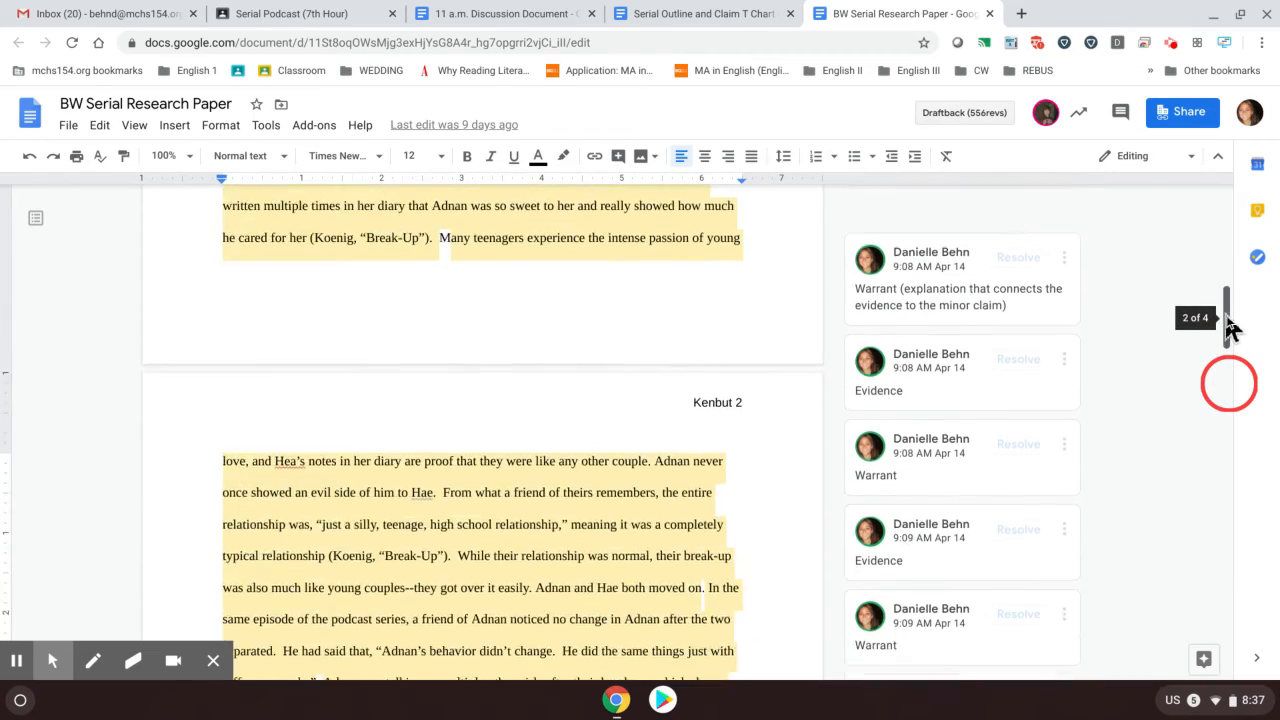
pyautogui.scroll(-3)
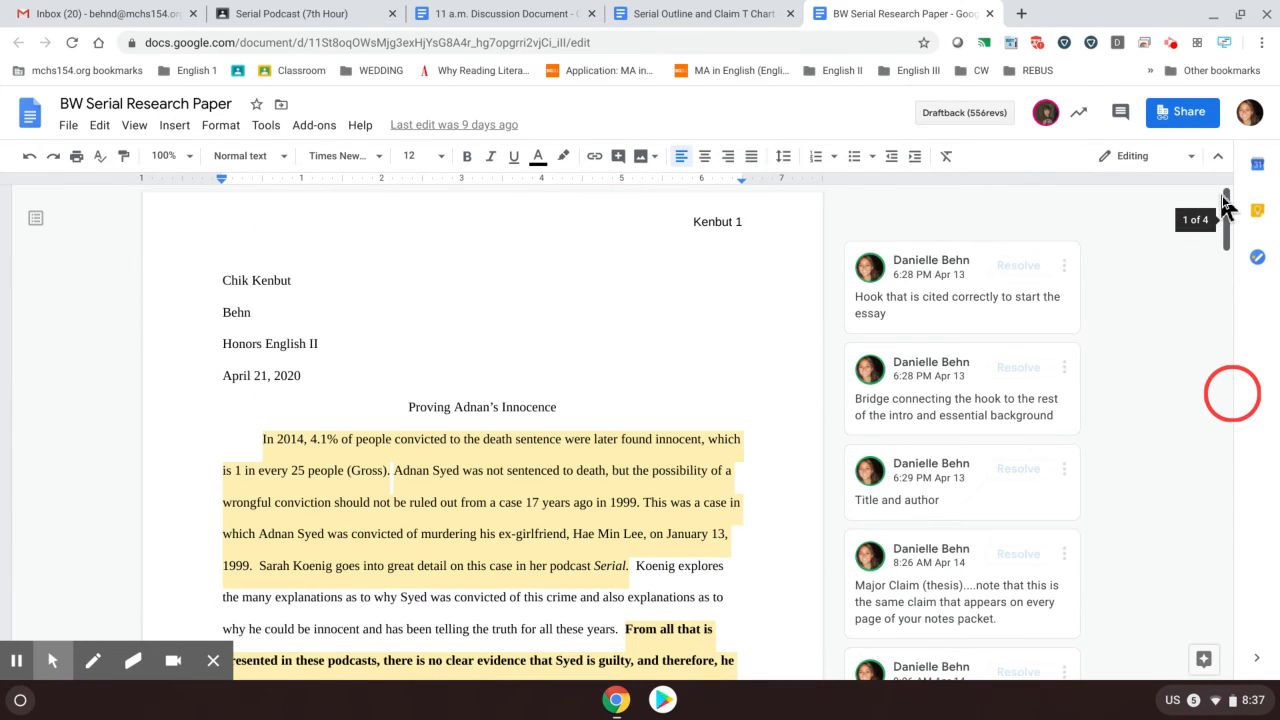
pyautogui.scroll(-3)
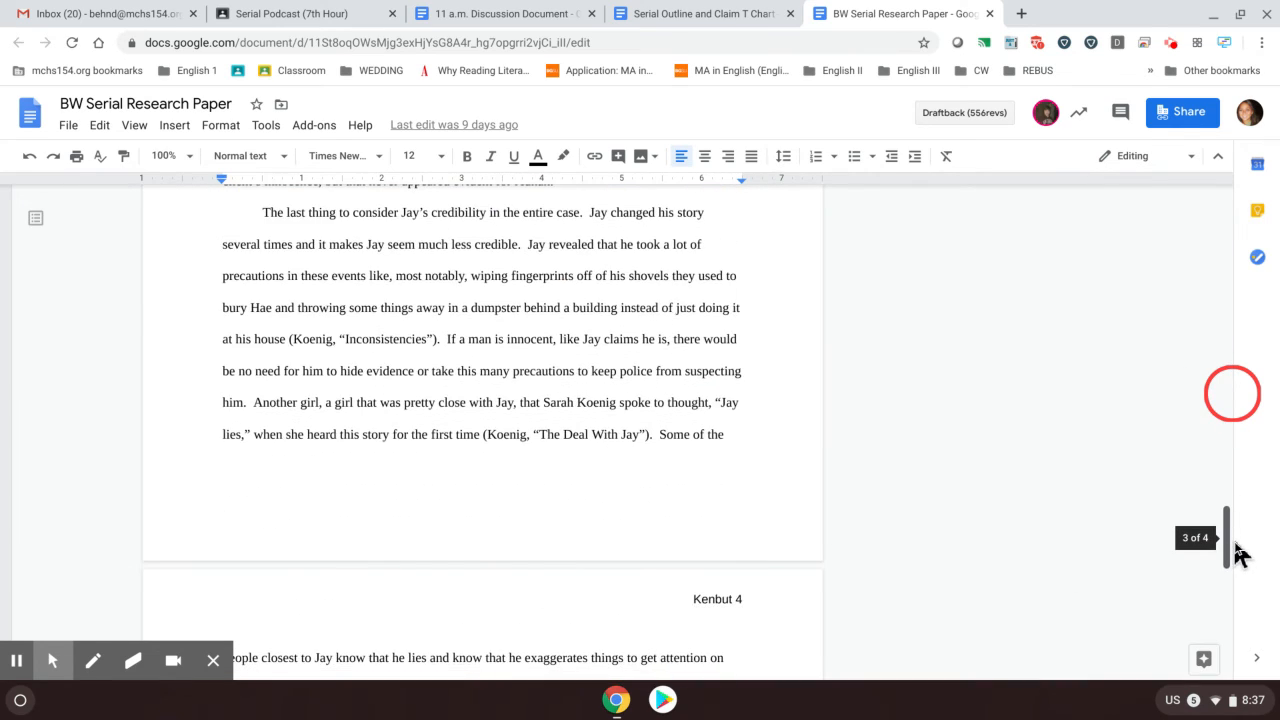
pyautogui.scroll(-3)
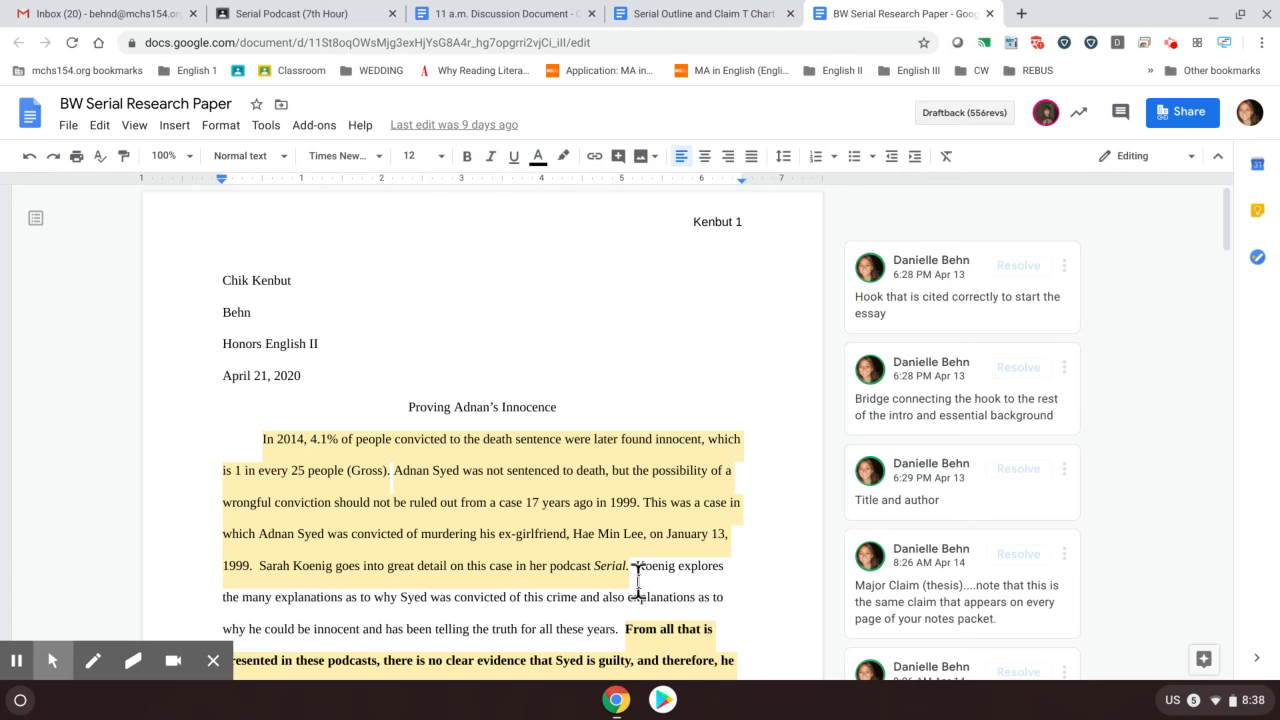
pyautogui.moveTo(628, 102)
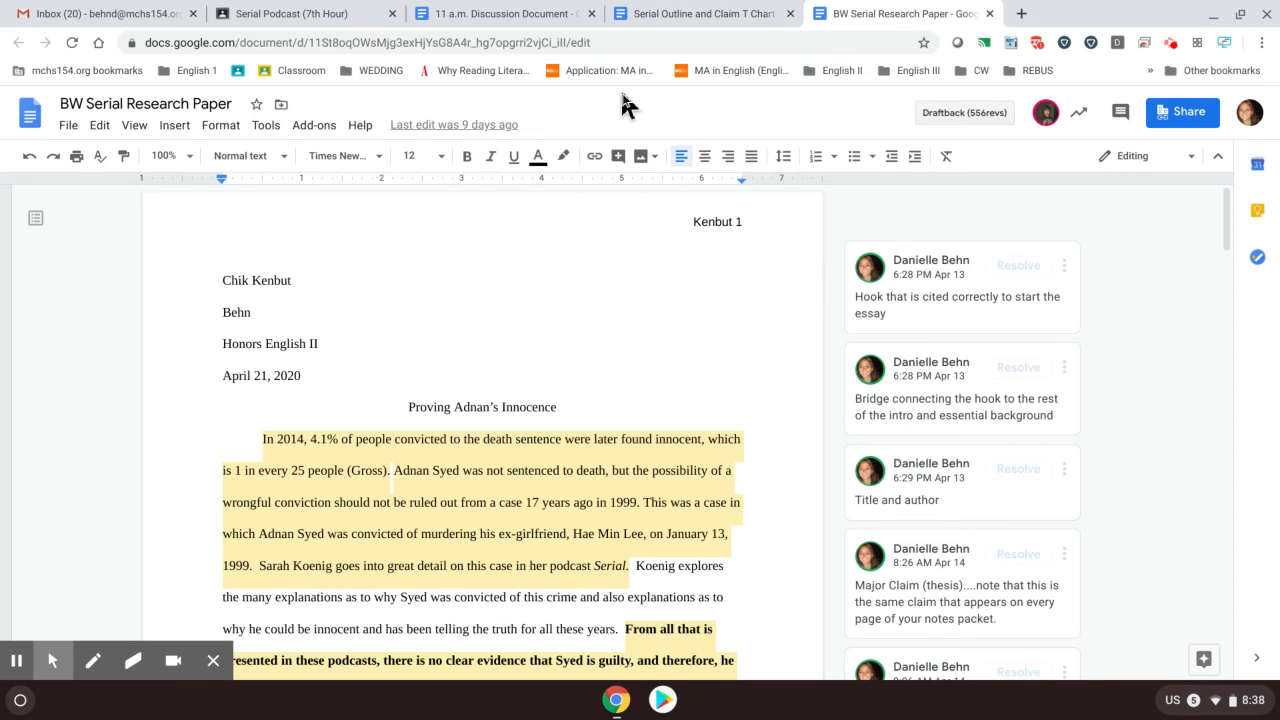
pyautogui.click(500, 12)
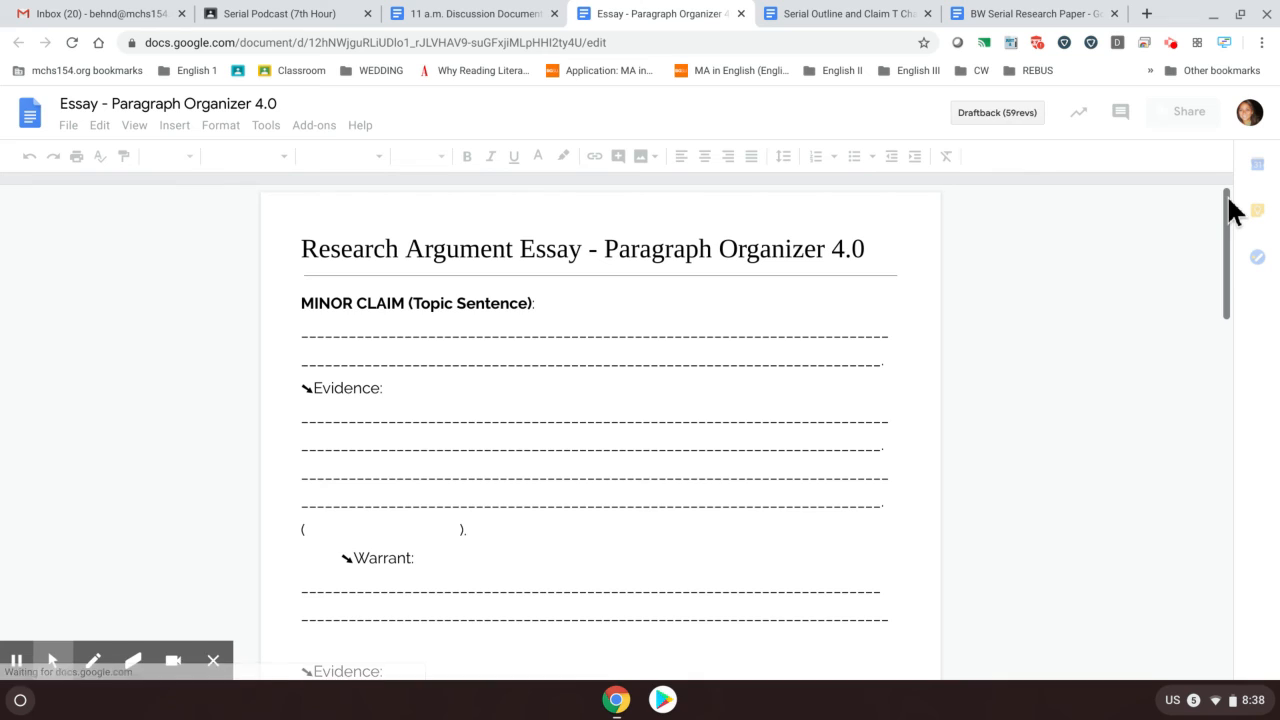
# View the Paragraph Organizer 4.0 template, scrolling through minor claim, evidence, warrant, counter-claim, rebuttal and conclusion sections
pyautogui.click(304, 248)
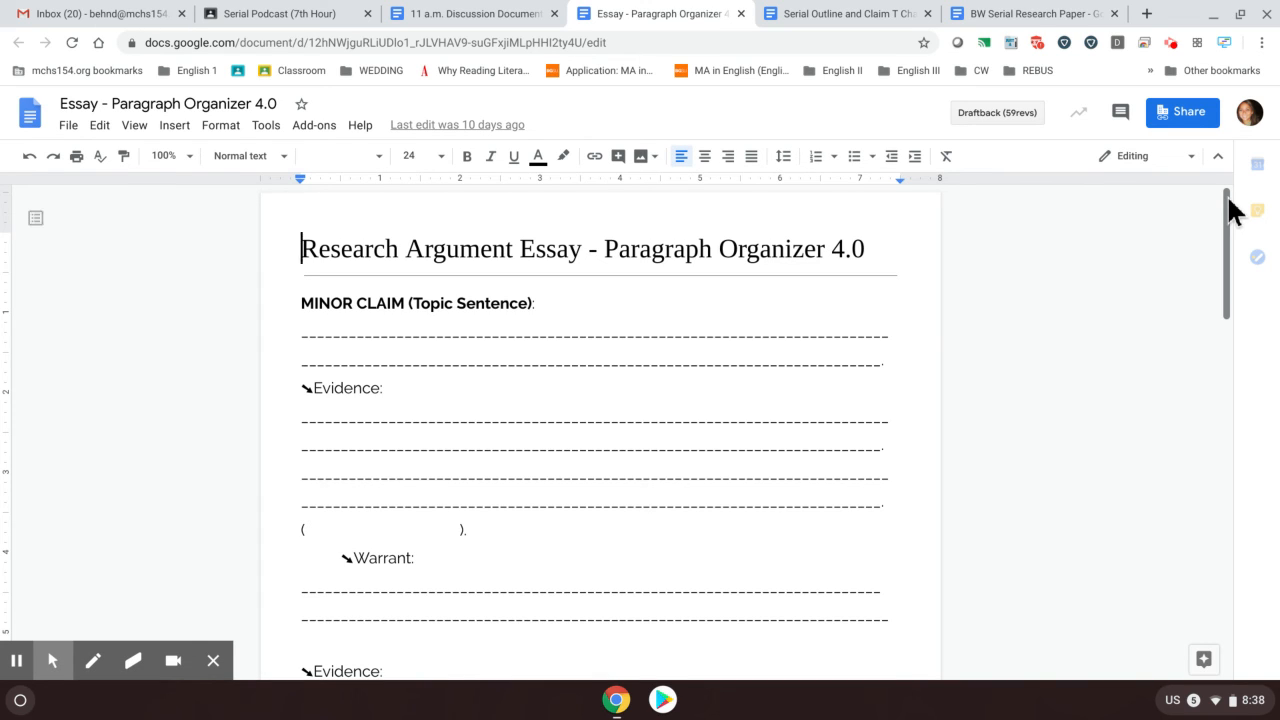
pyautogui.scroll(-3)
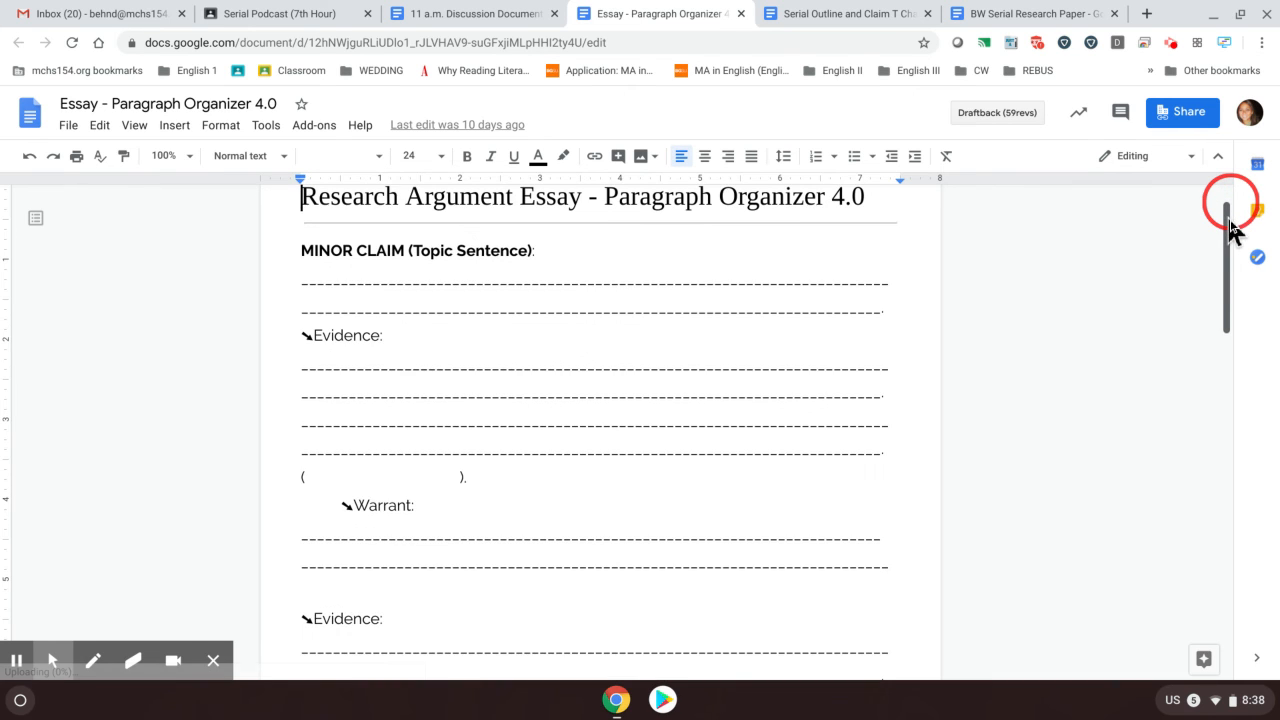
pyautogui.scroll(-3)
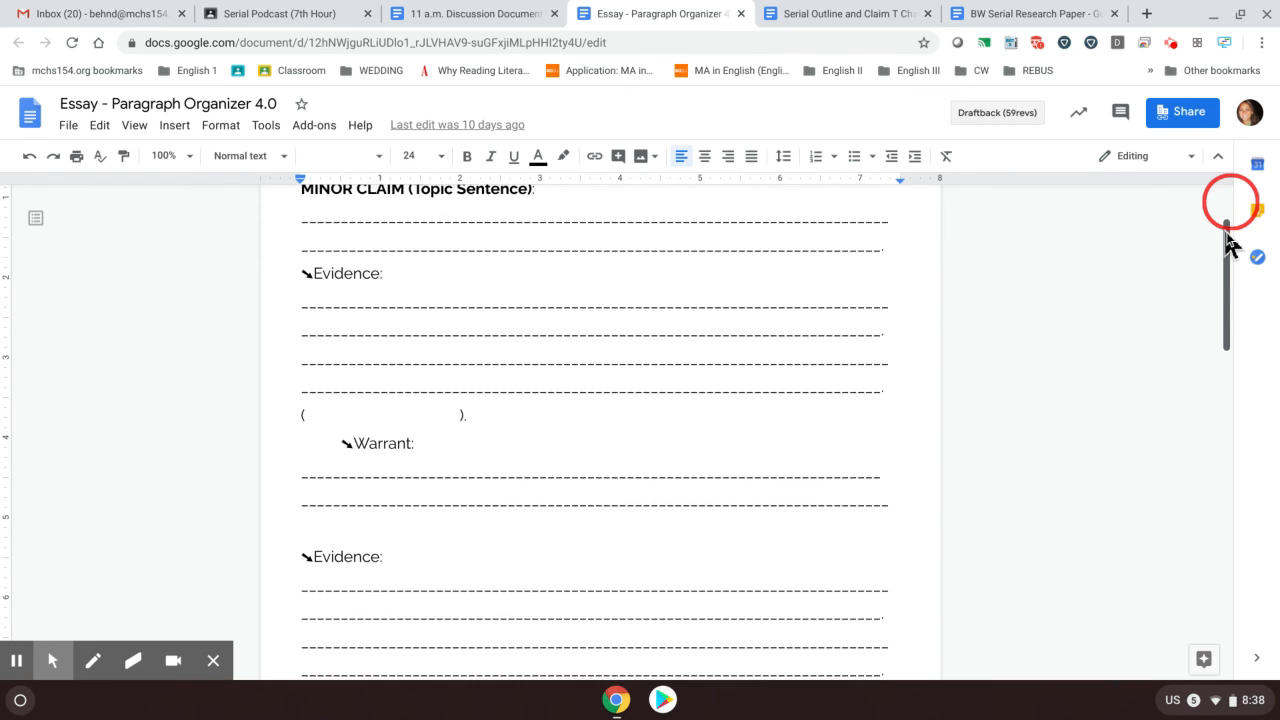
pyautogui.scroll(-3)
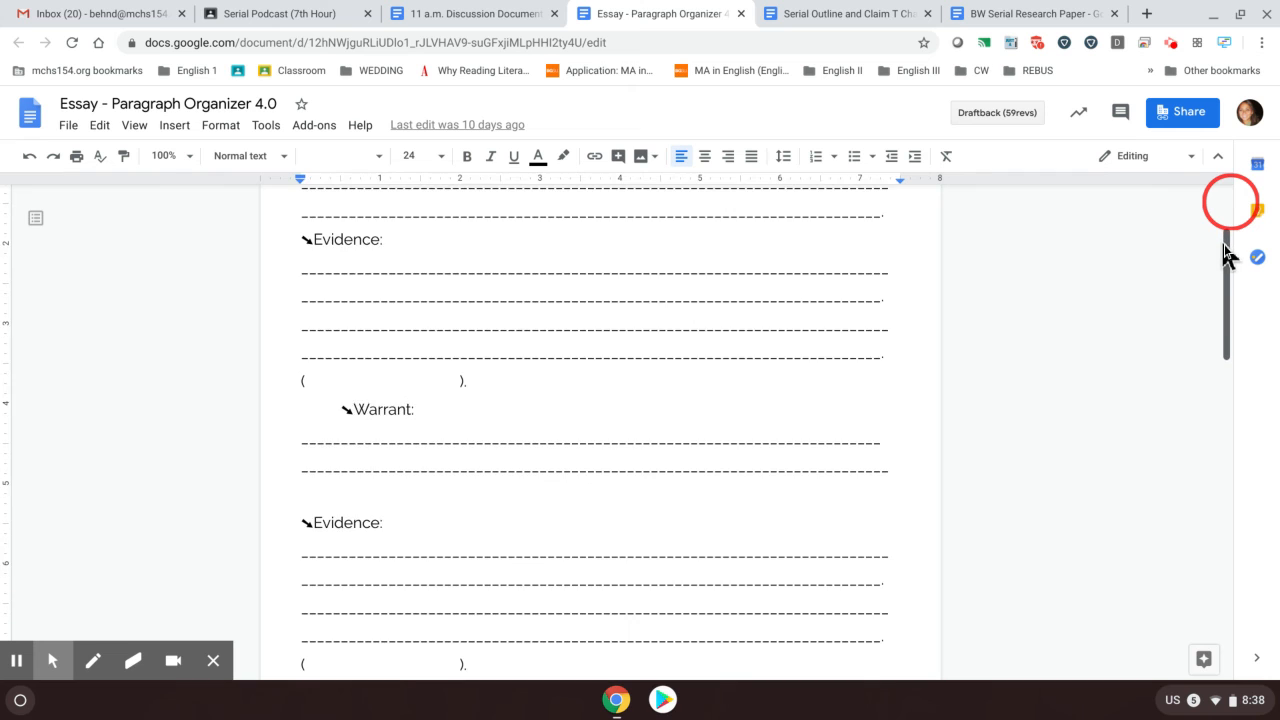
pyautogui.scroll(-3)
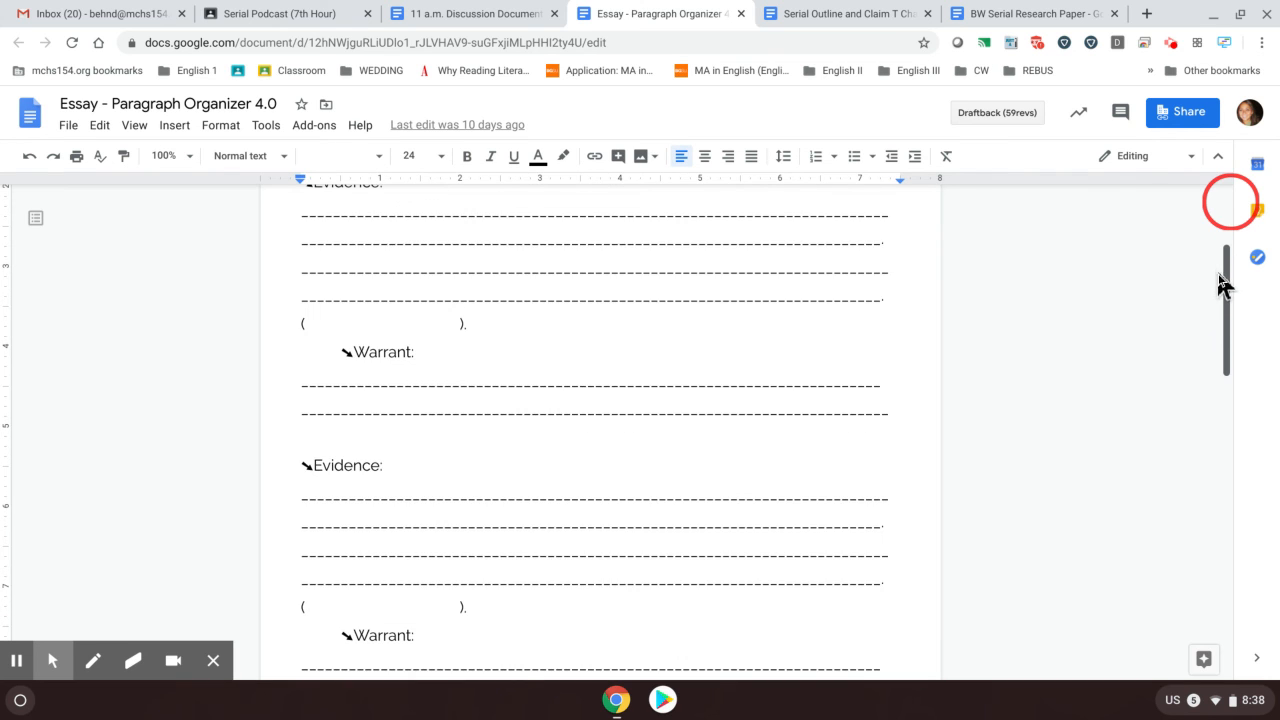
pyautogui.scroll(-3)
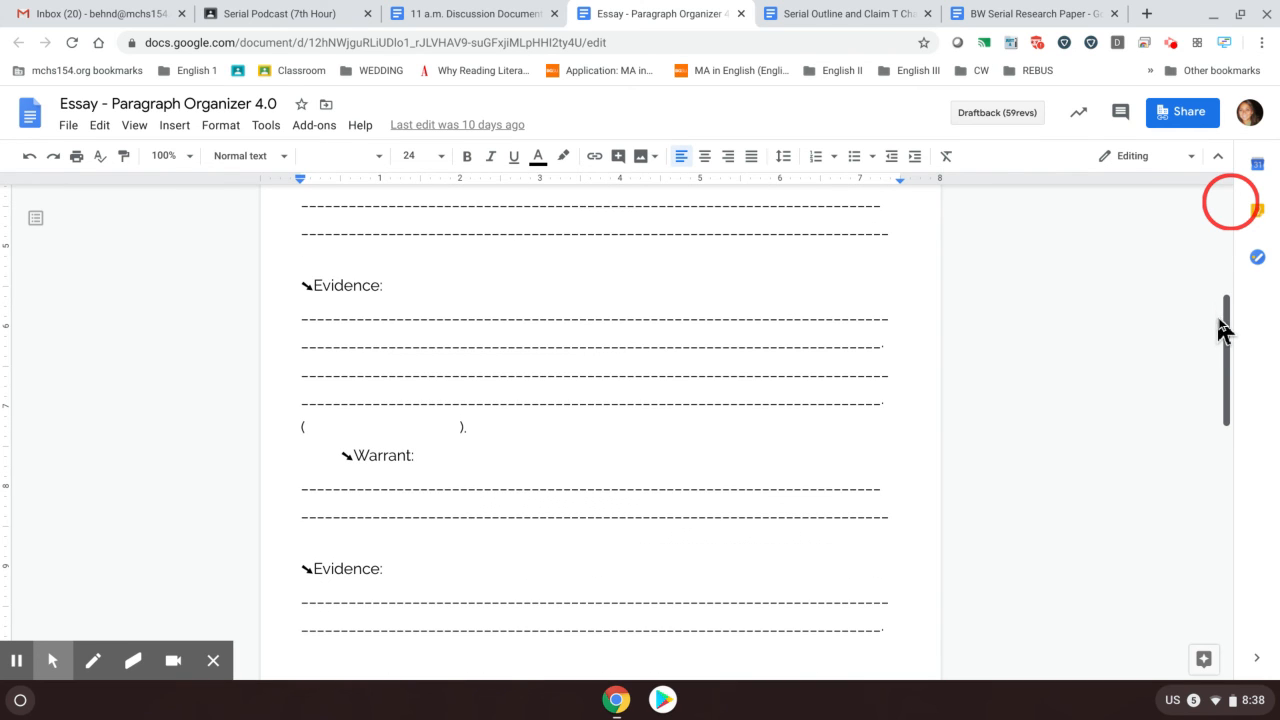
pyautogui.scroll(-3)
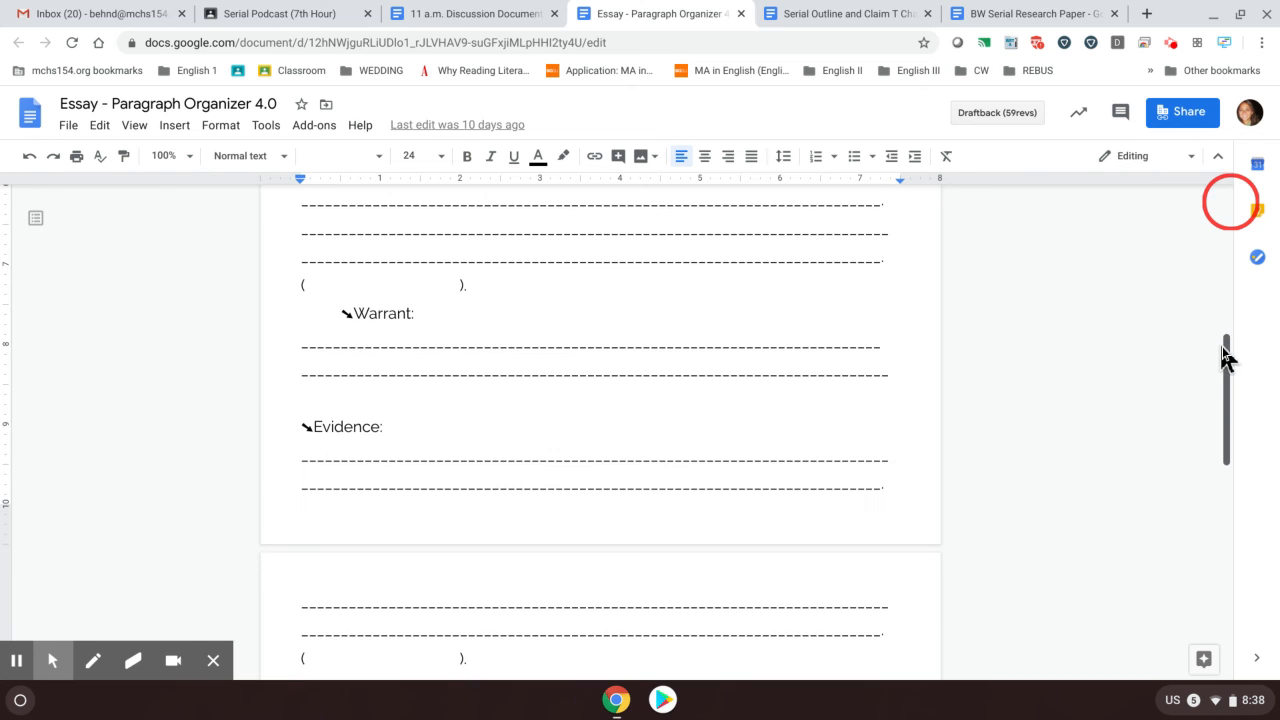
pyautogui.scroll(-3)
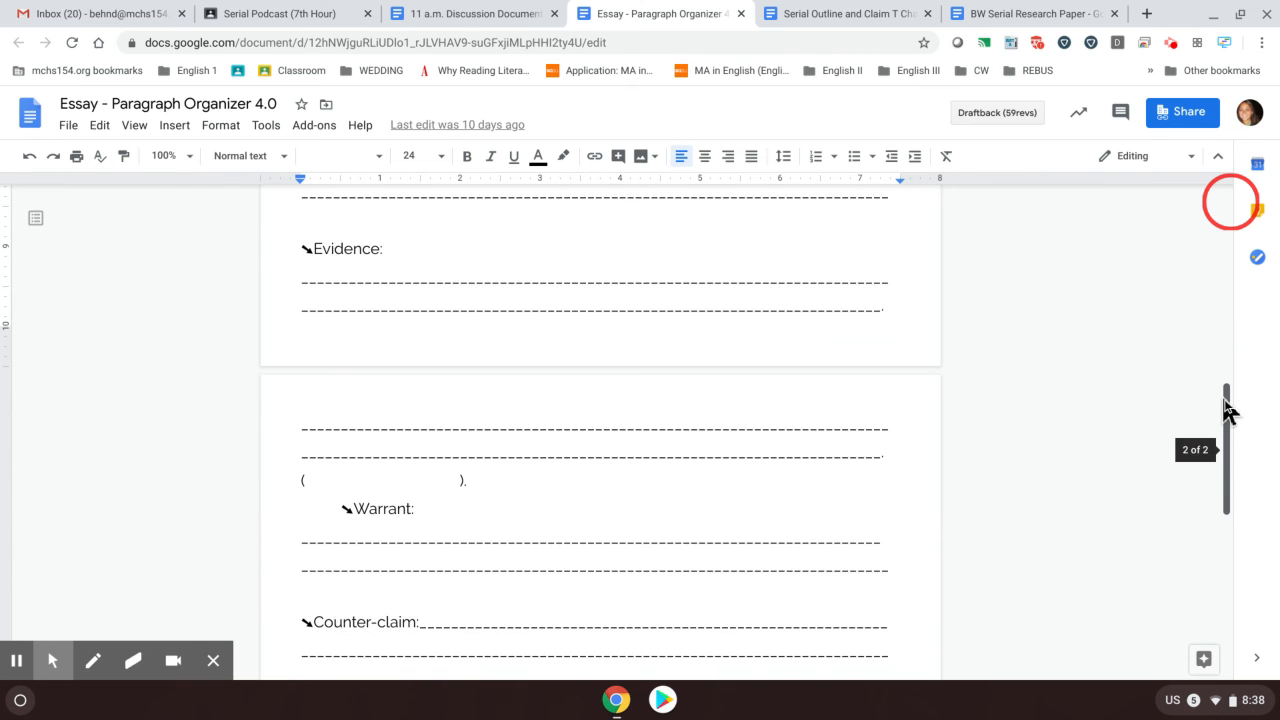
pyautogui.scroll(-3)
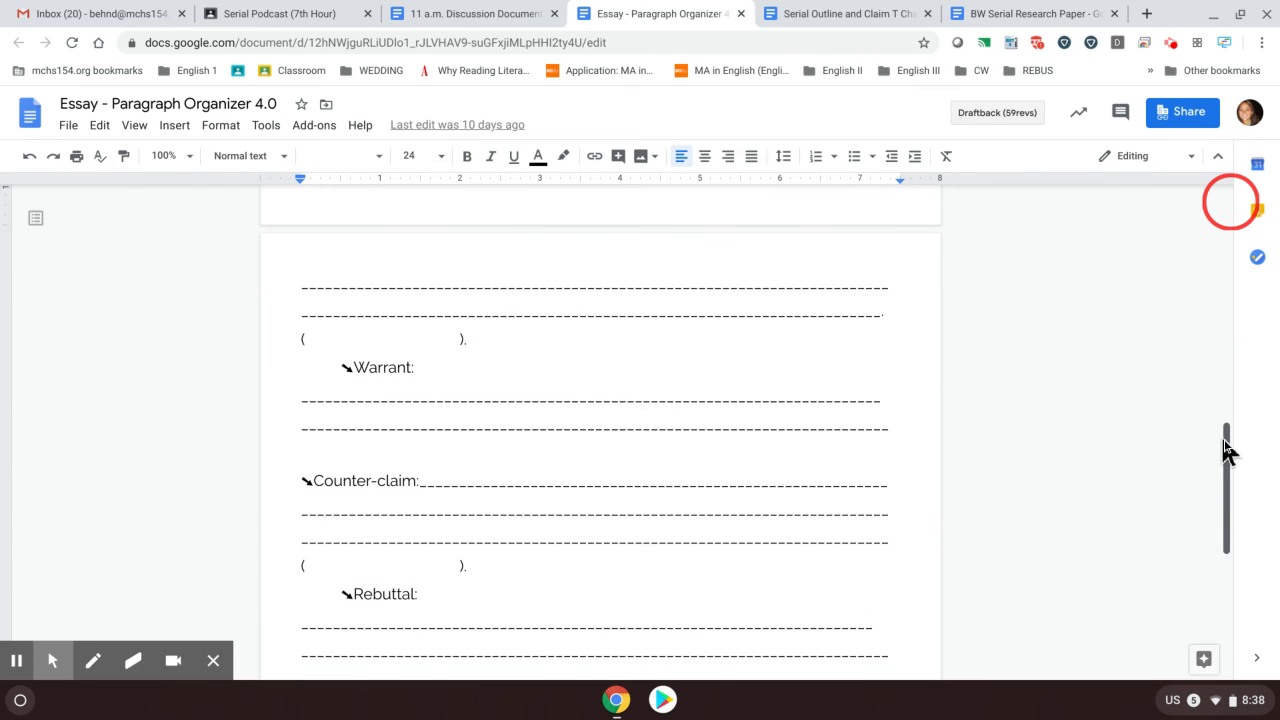
pyautogui.scroll(-3)
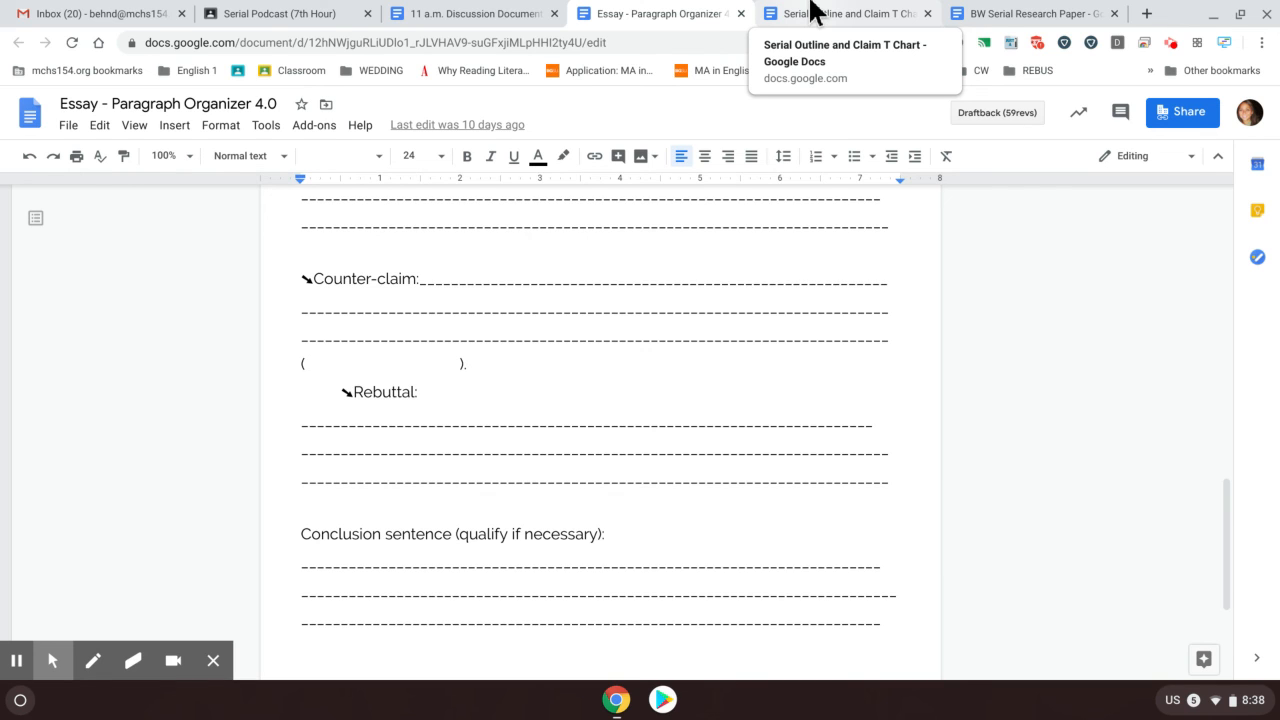
pyautogui.moveTo(656, 12)
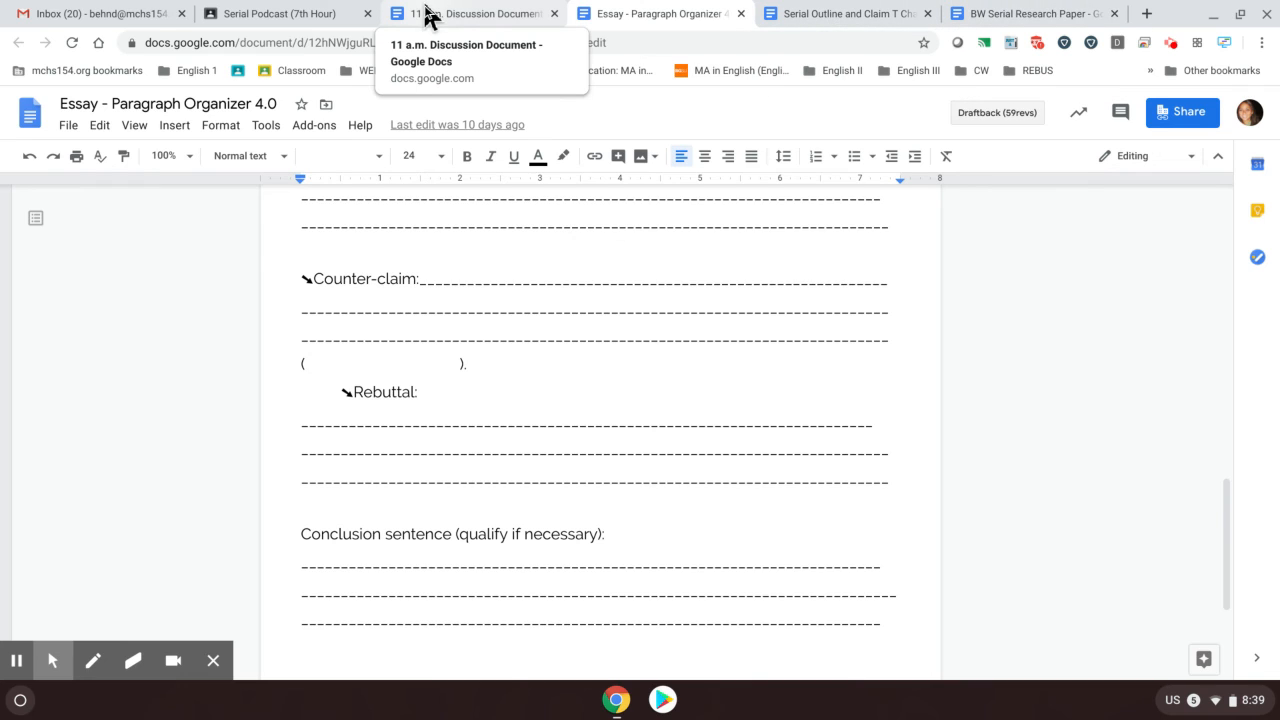
pyautogui.moveTo(456, 18)
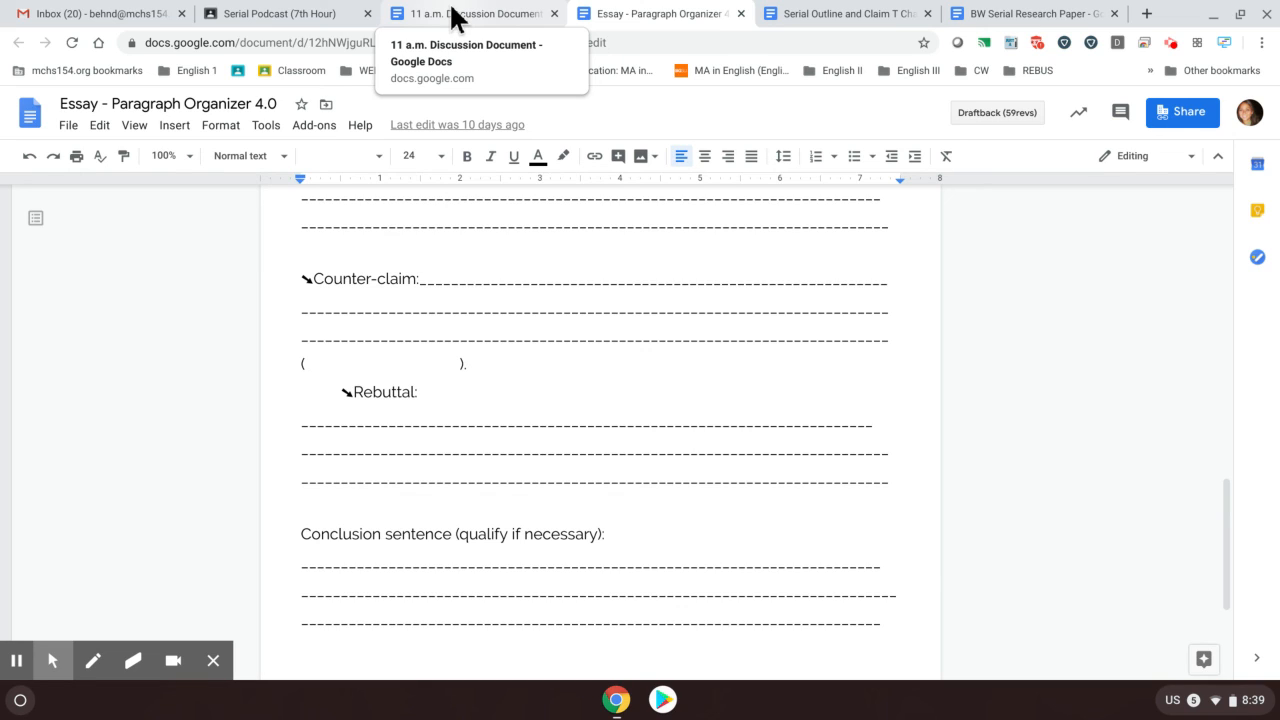
# Return to the Serial Podcast (7th Hour) Classroom stream showing the April 14 discussion post
pyautogui.click(660, 12)
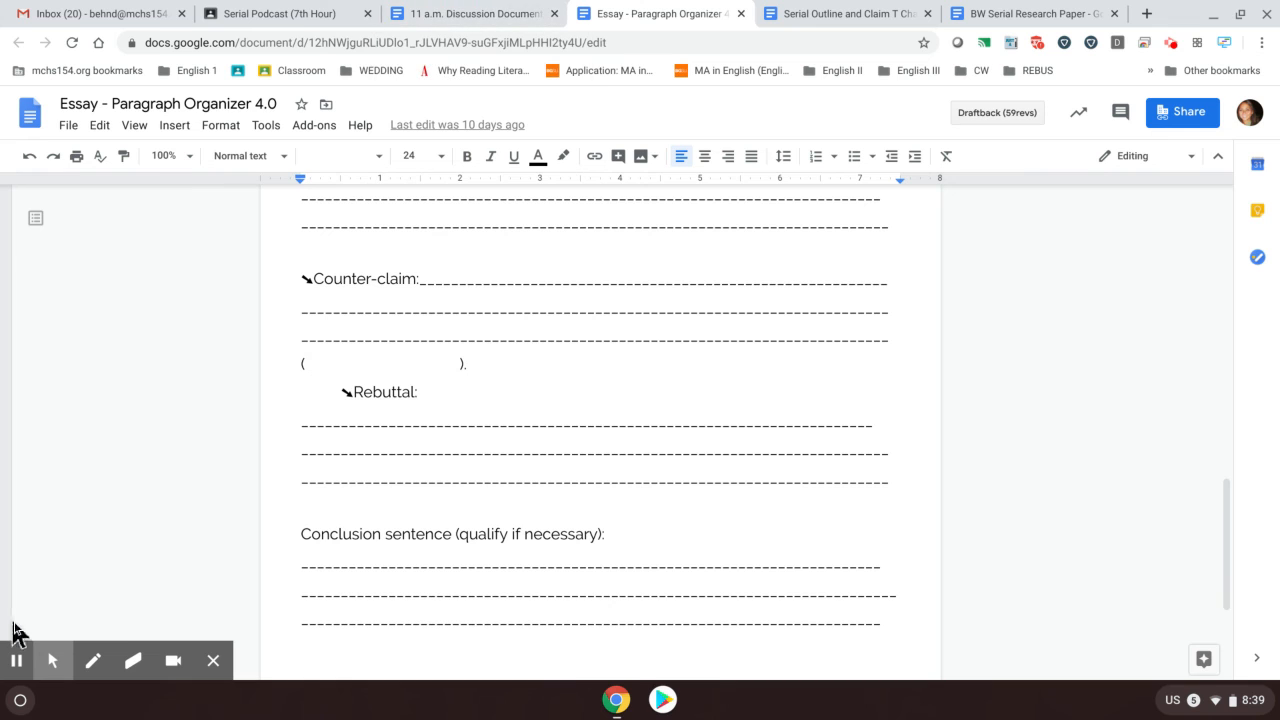
pyautogui.click(280, 12)
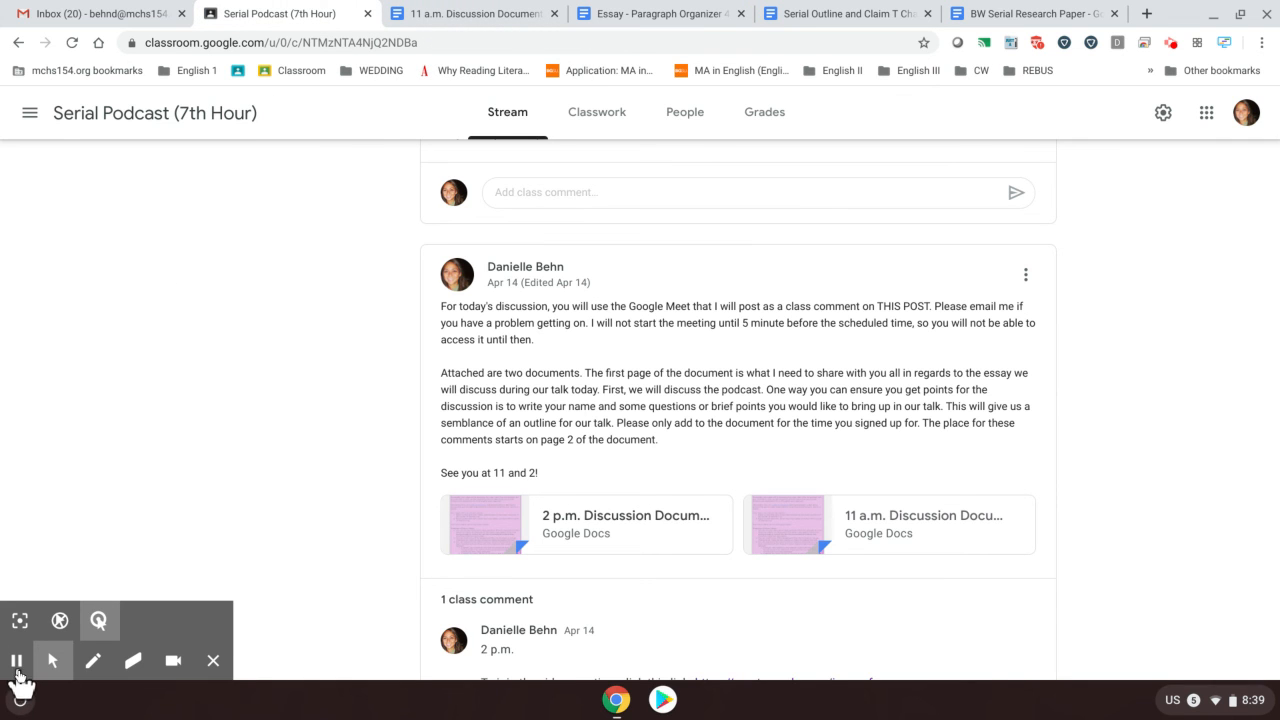
pyautogui.moveTo(18, 660)
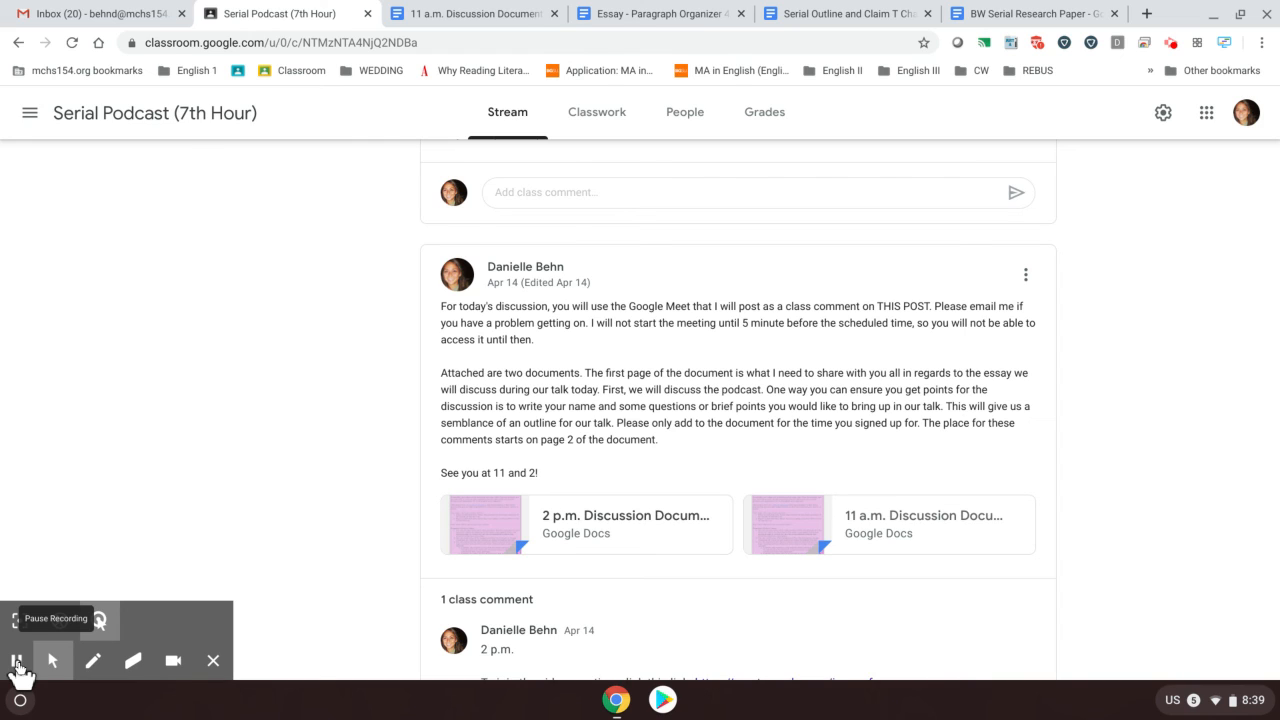